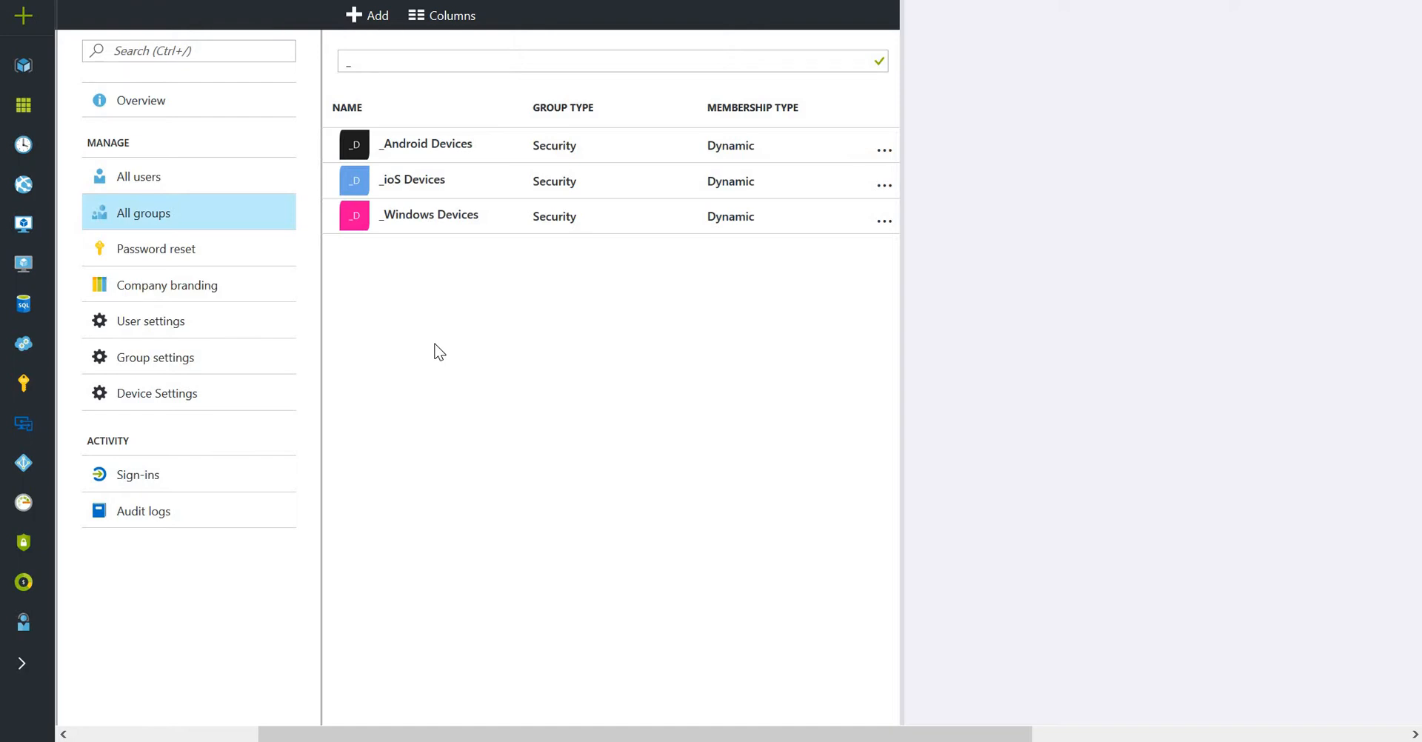
pyautogui.moveTo(471, 138)
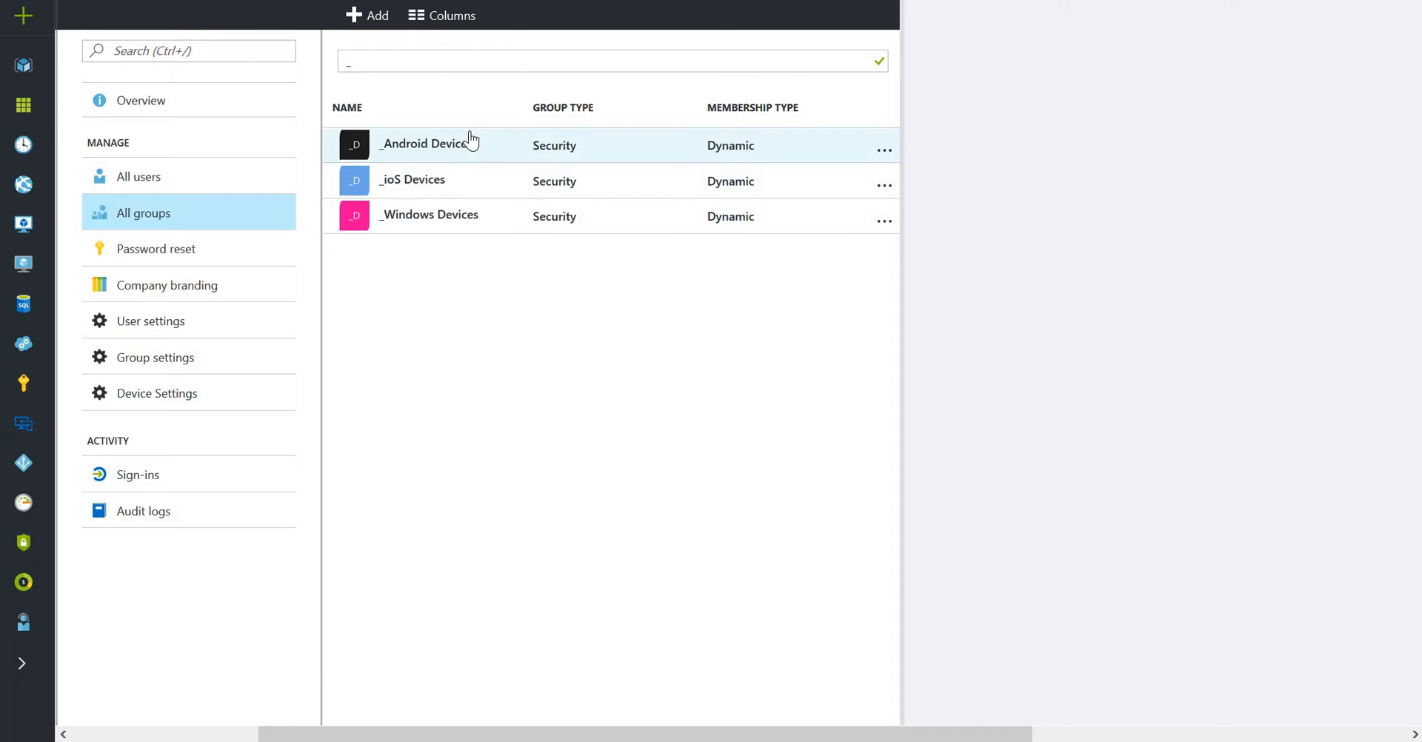
pyautogui.moveTo(488, 193)
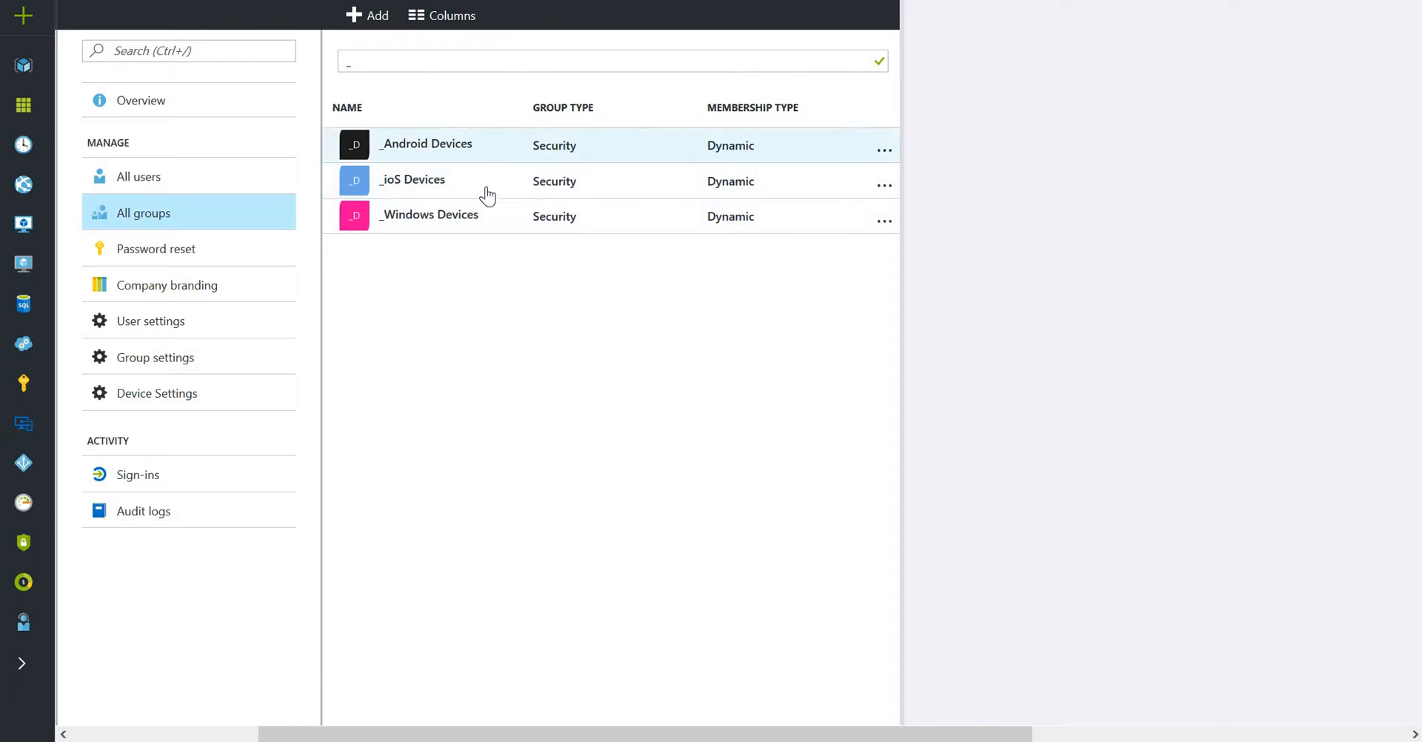
pyautogui.moveTo(488, 226)
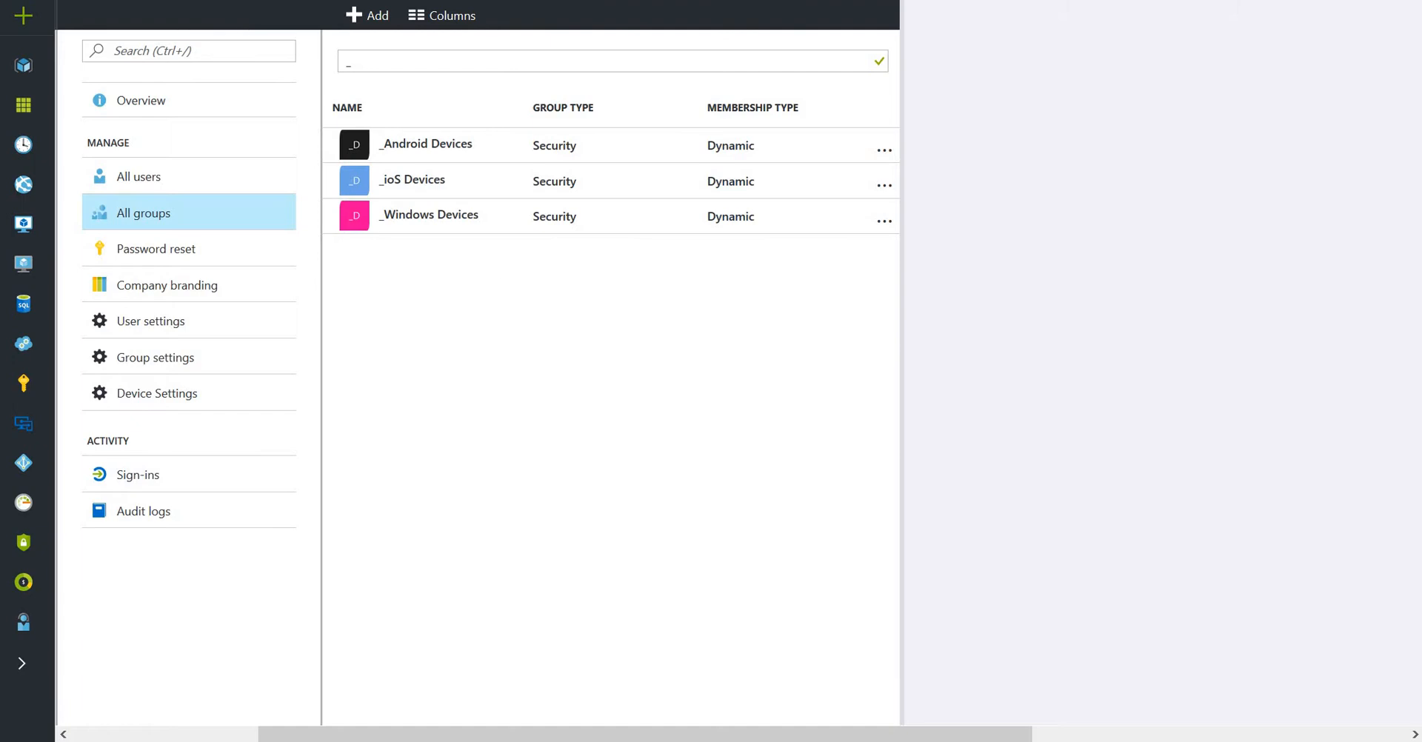
pyautogui.moveTo(489, 277)
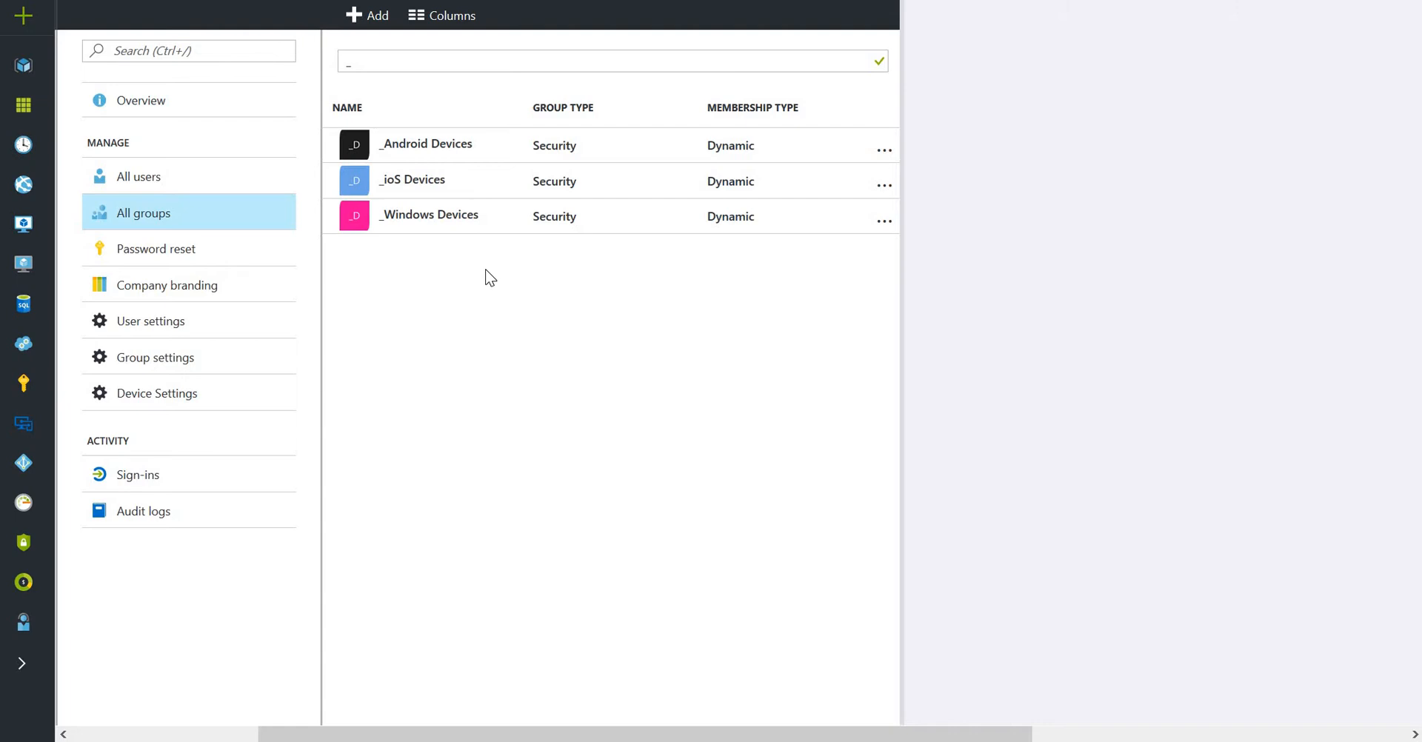
pyautogui.moveTo(476, 246)
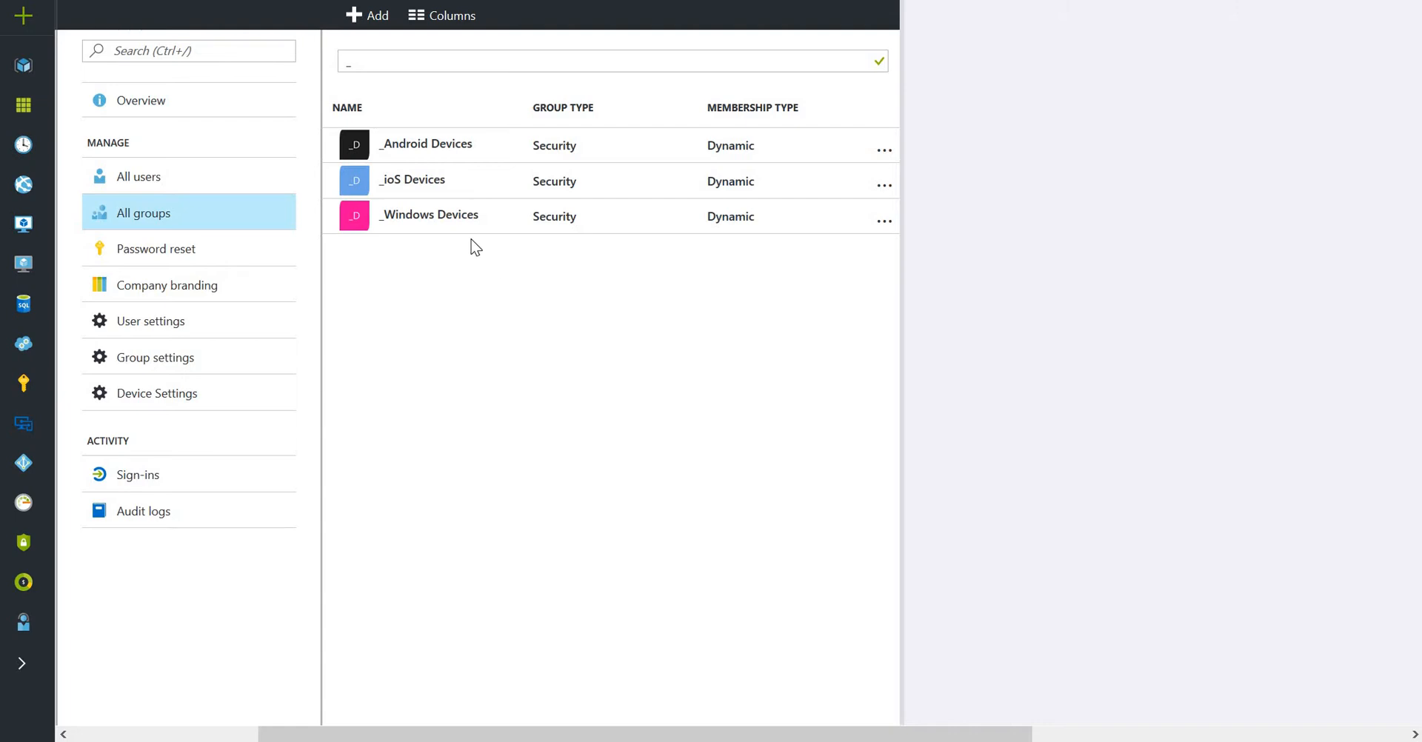
pyautogui.moveTo(460, 229)
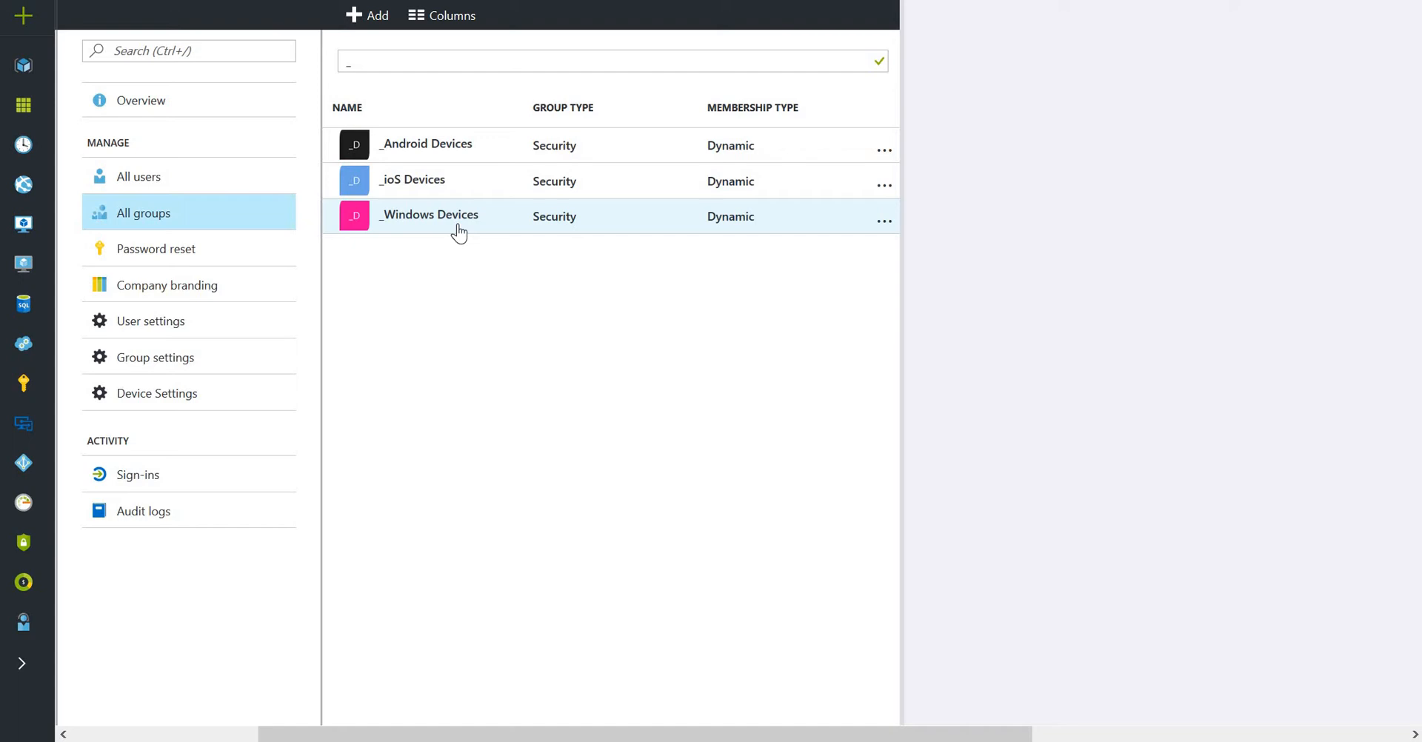
# Open the _Windows Devices group and its Dynamic membership rules page.
pyautogui.click(428, 217)
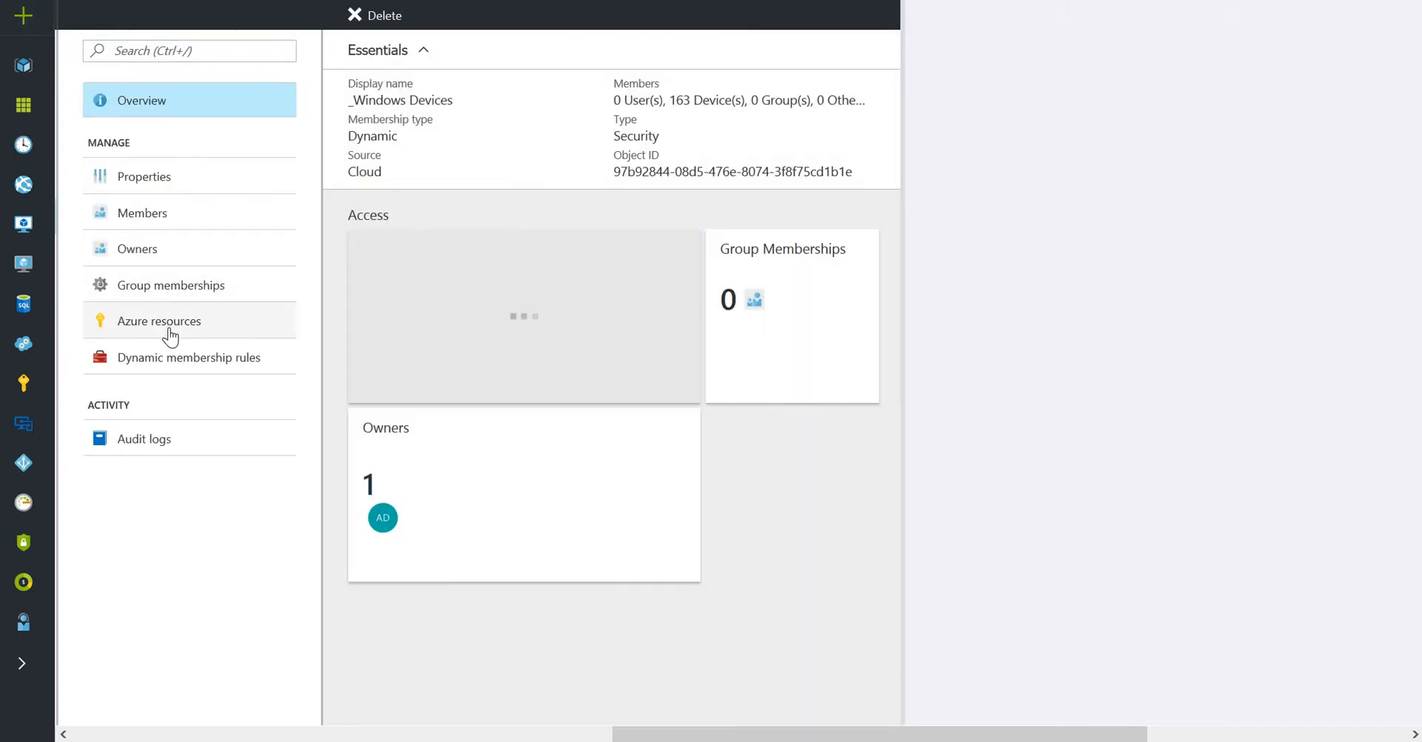
pyautogui.click(187, 356)
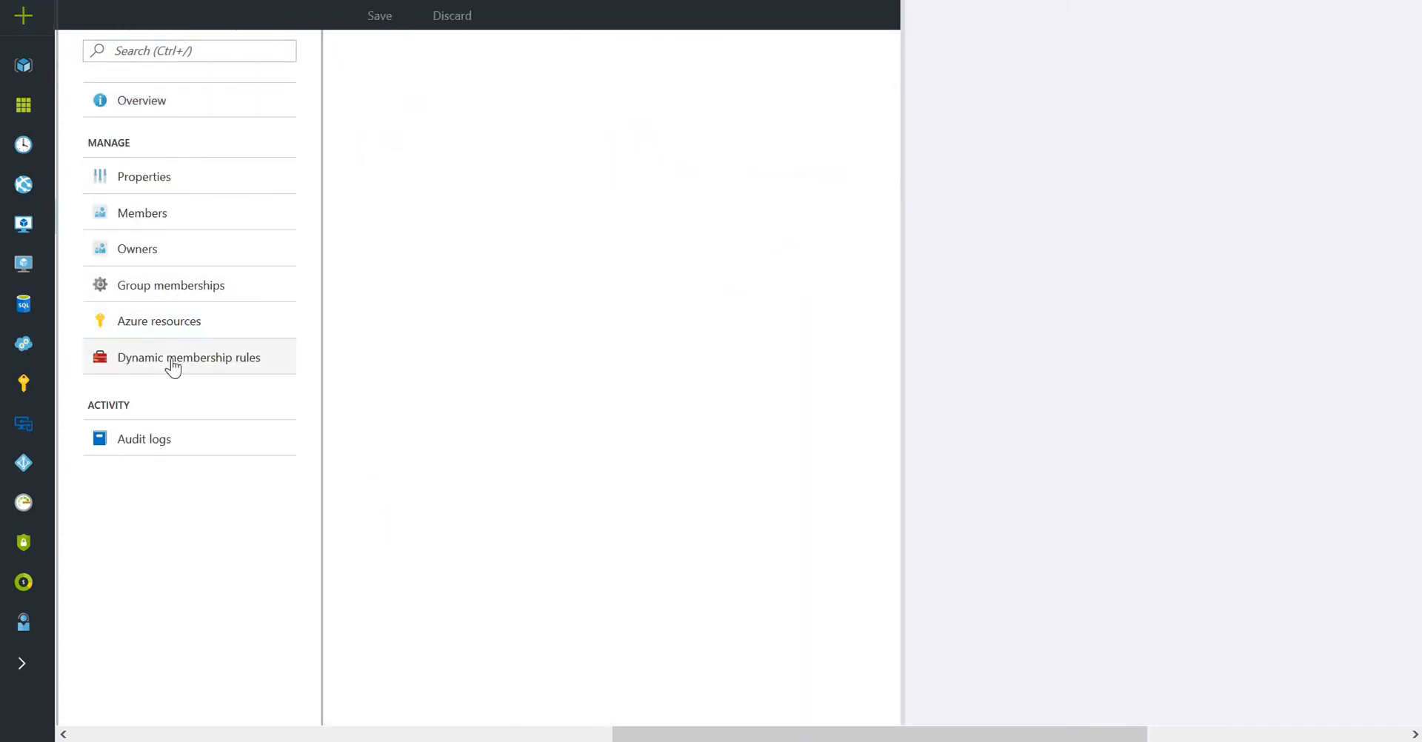
# Show the _Windows Devices simple rule: deviceOSType Contains Windows.
pyautogui.click(189, 356)
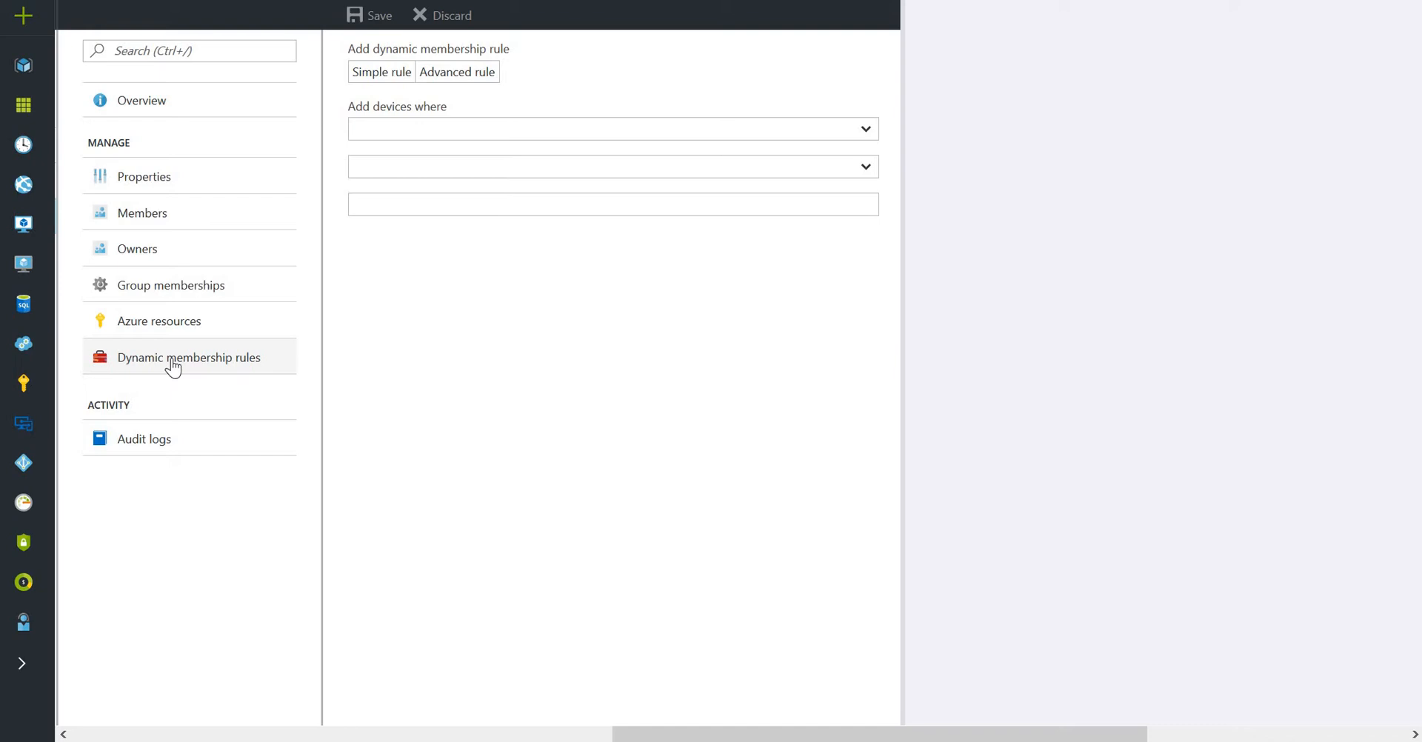
pyautogui.click(380, 72)
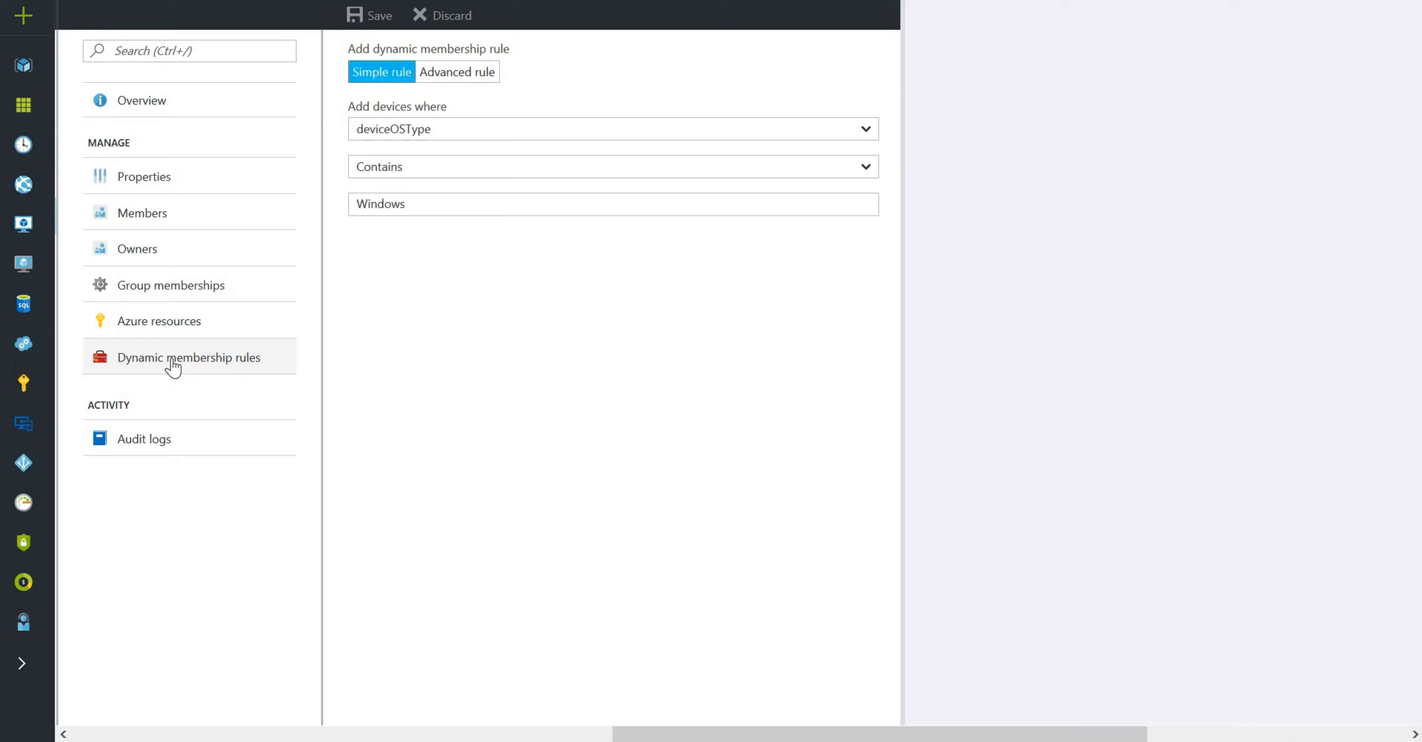
pyautogui.click(189, 357)
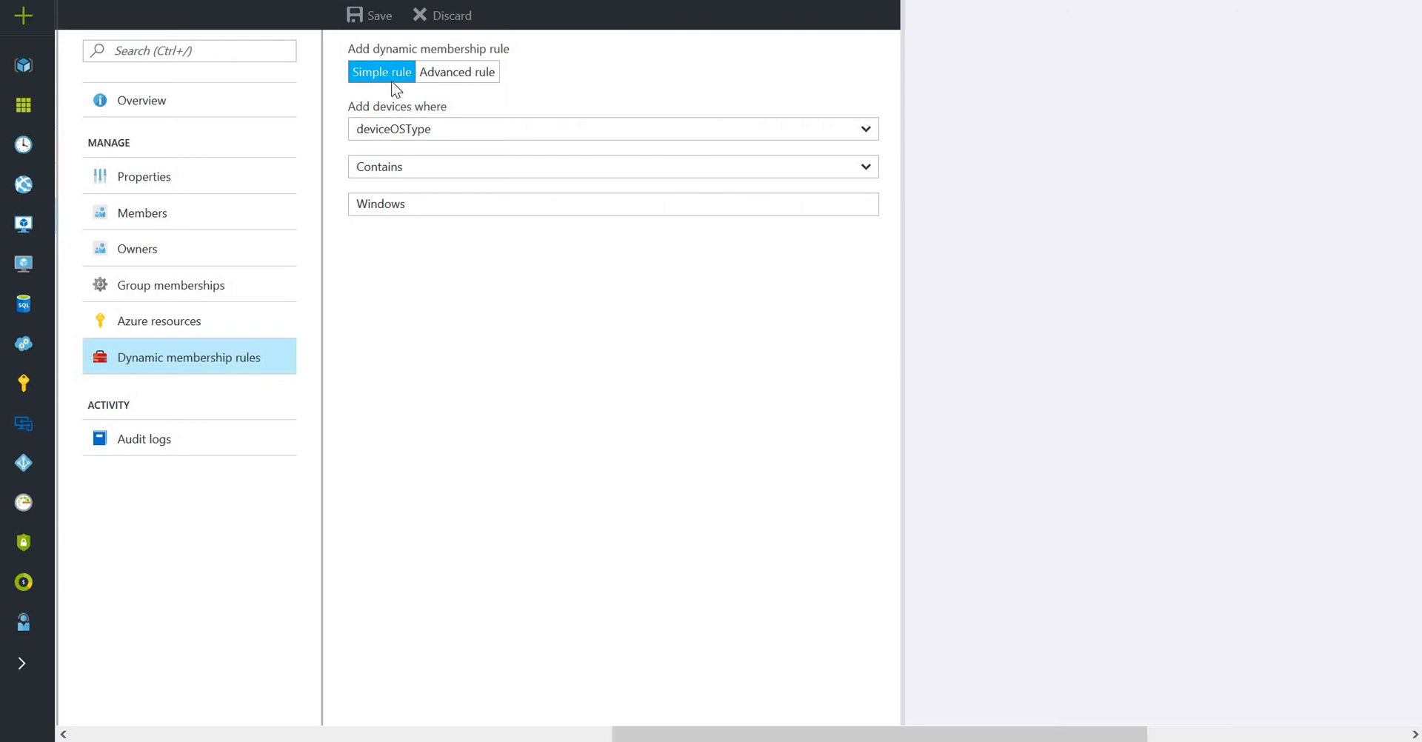
pyautogui.moveTo(478, 94)
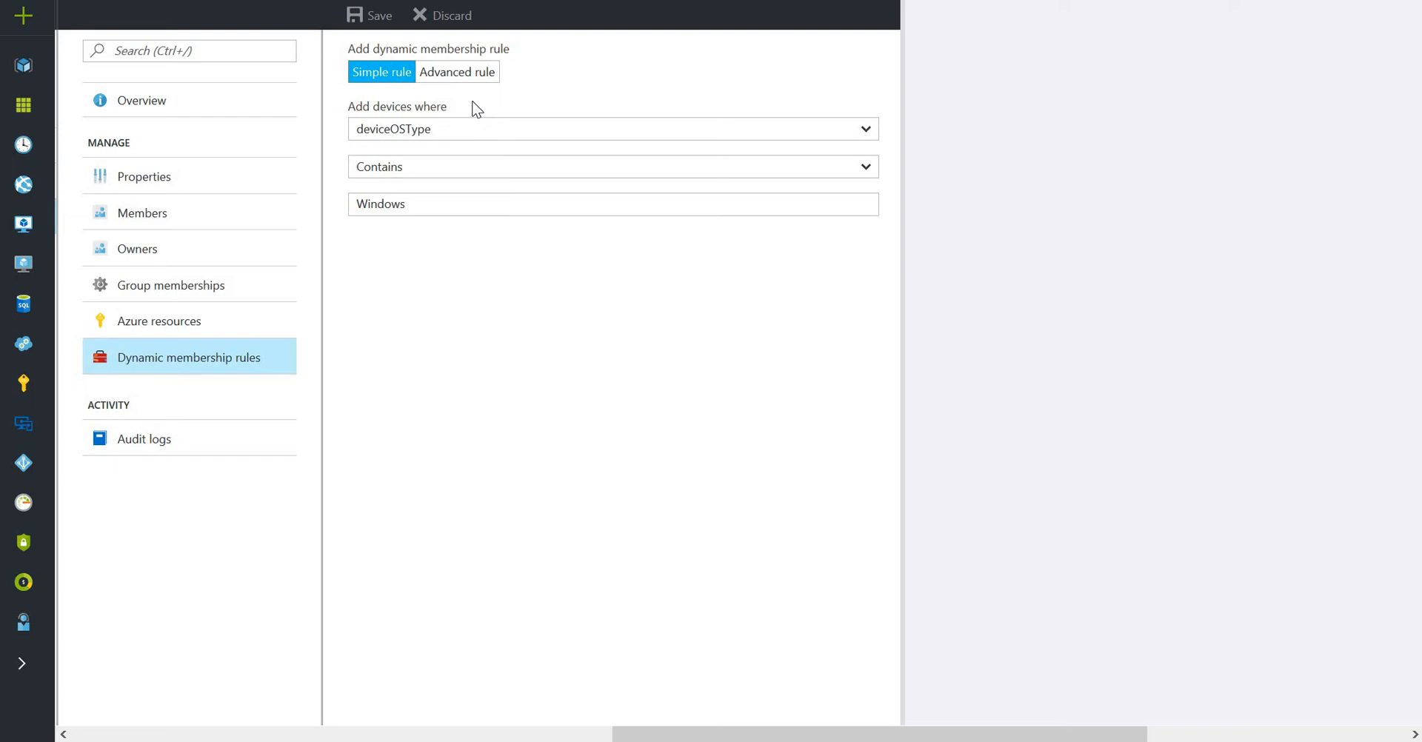
pyautogui.moveTo(529, 110)
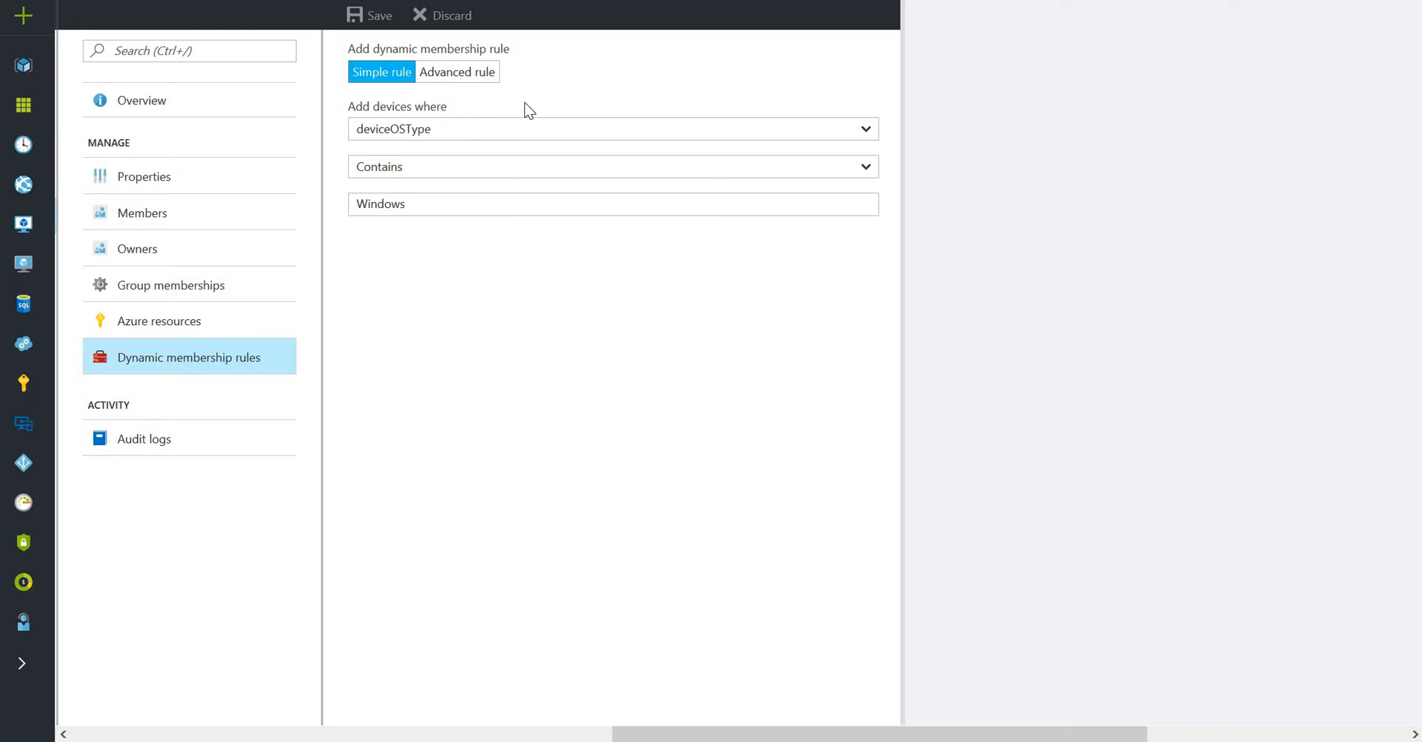
pyautogui.moveTo(502, 136)
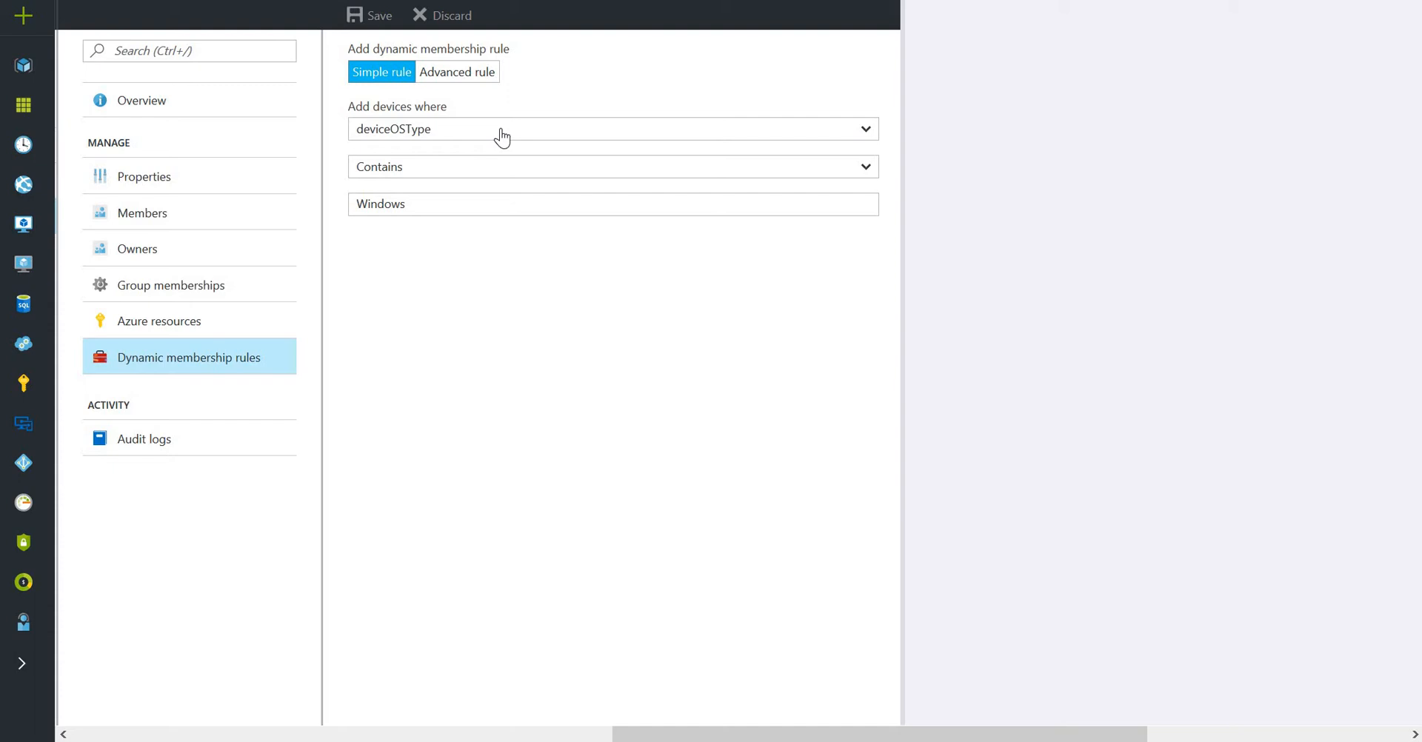
pyautogui.moveTo(483, 154)
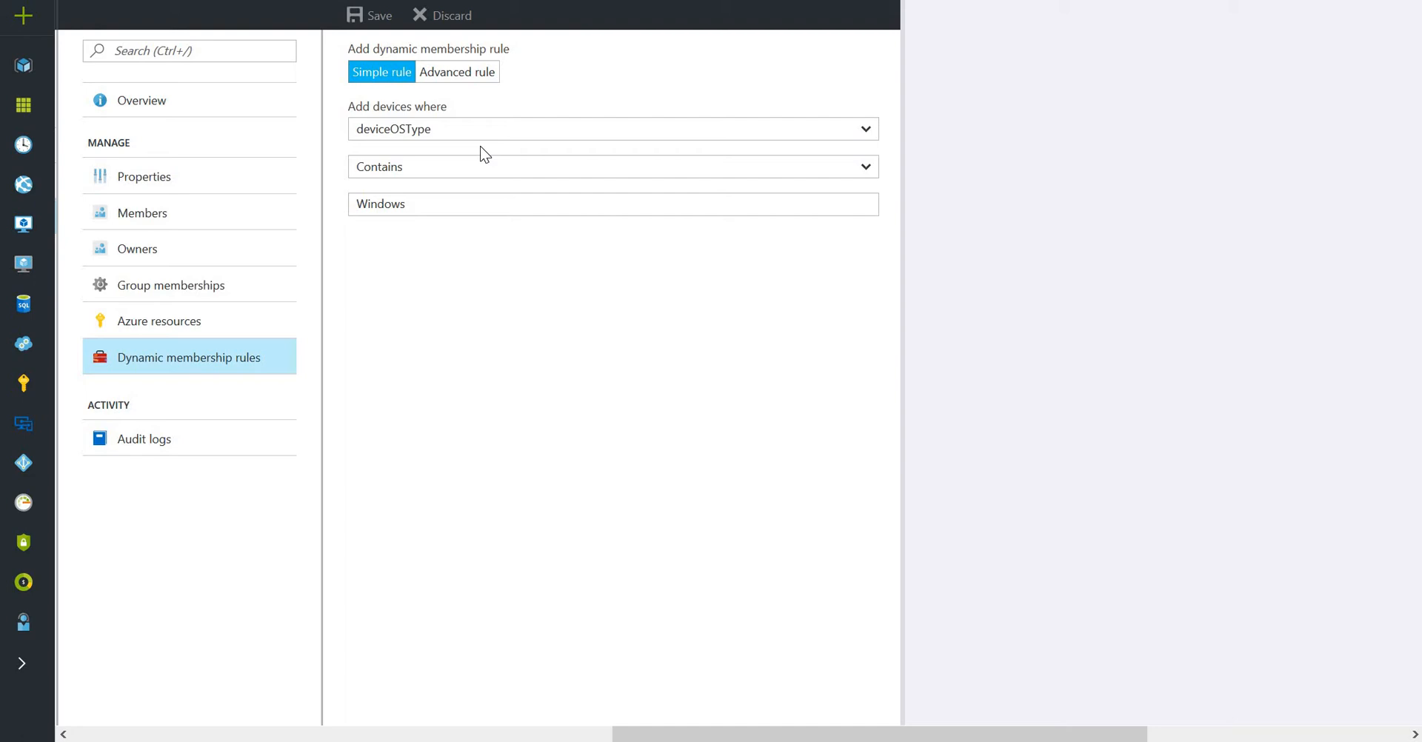
pyautogui.moveTo(465, 162)
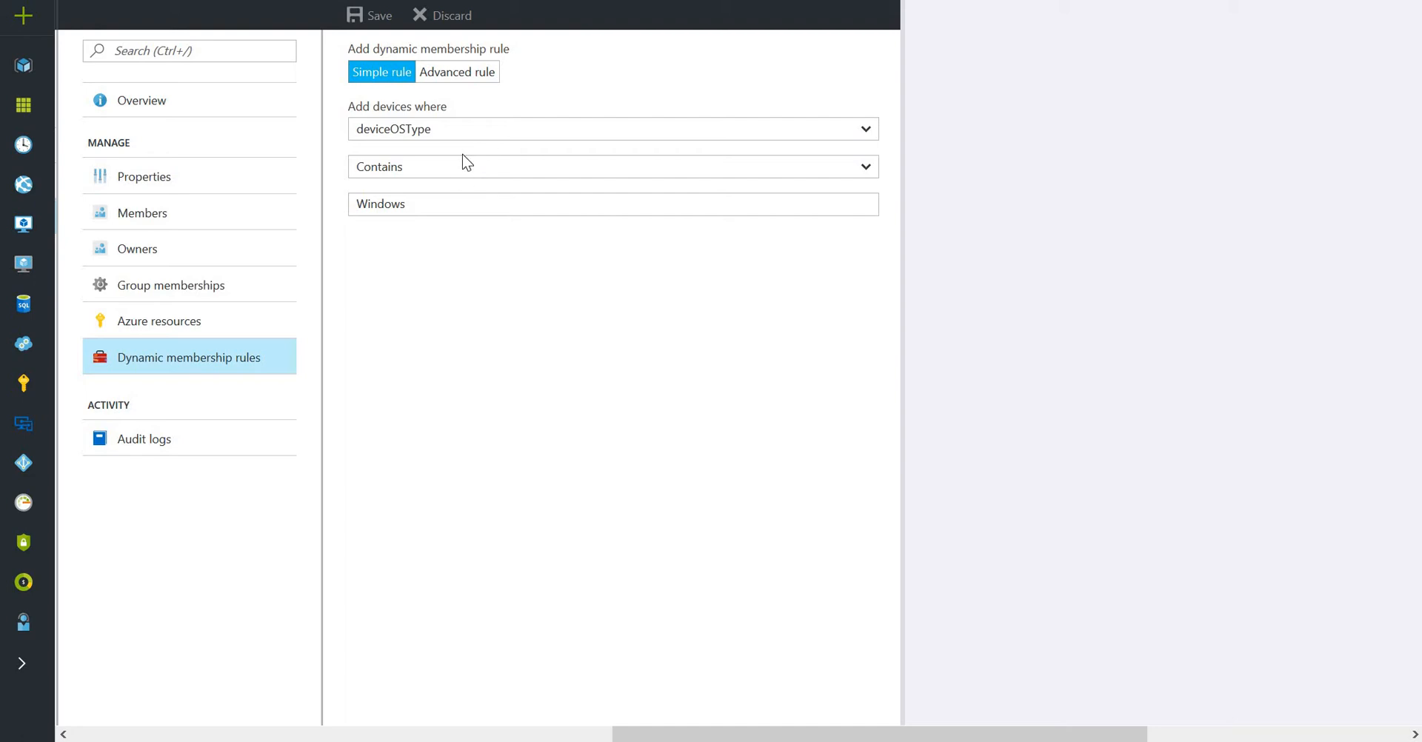
pyautogui.click(611, 128)
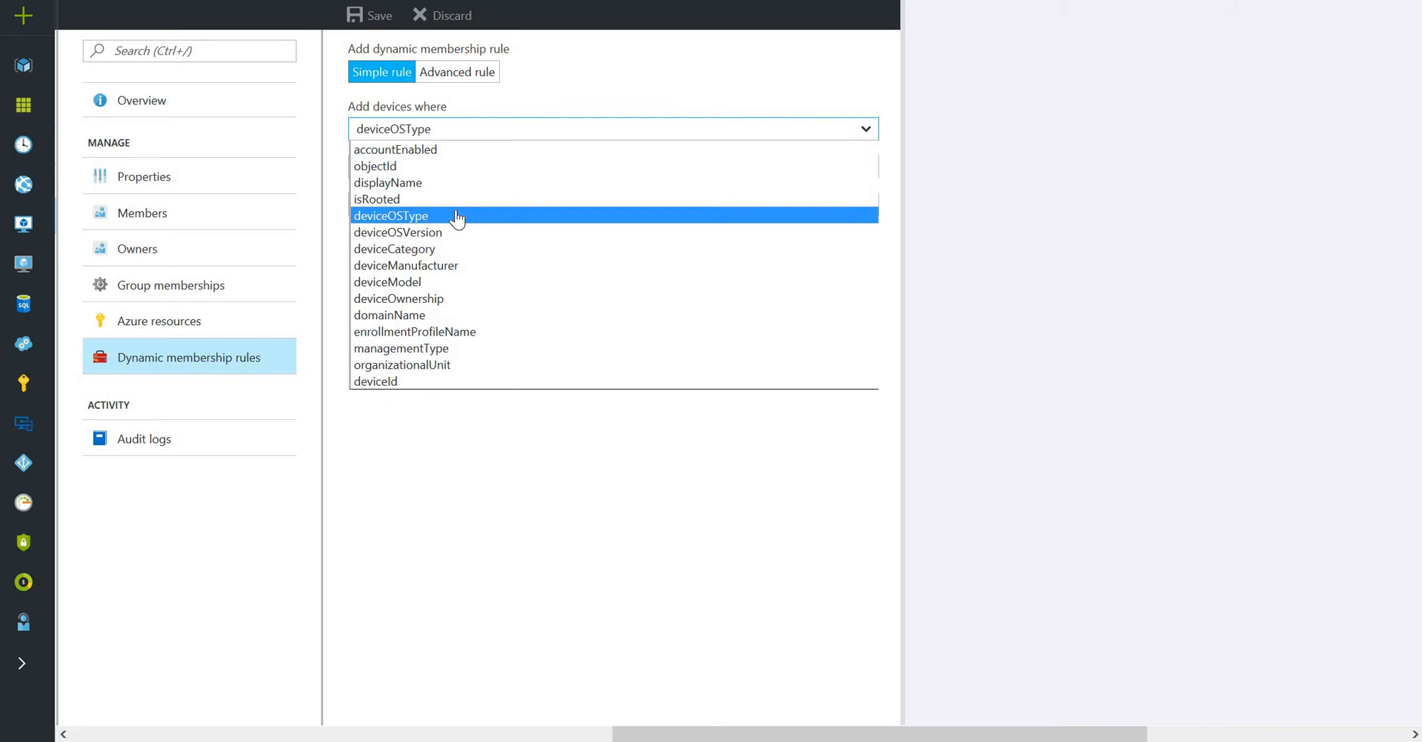
pyautogui.moveTo(475, 220)
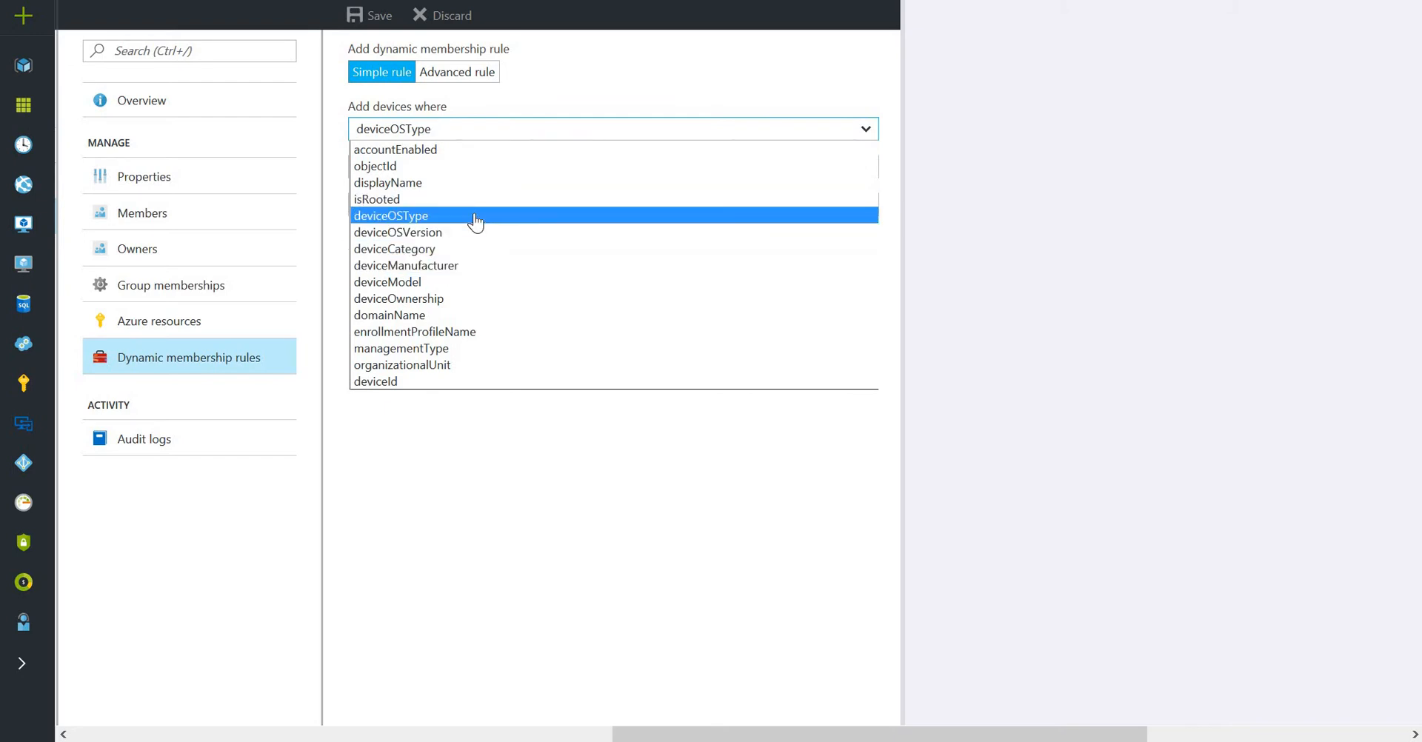
pyautogui.click(390, 216)
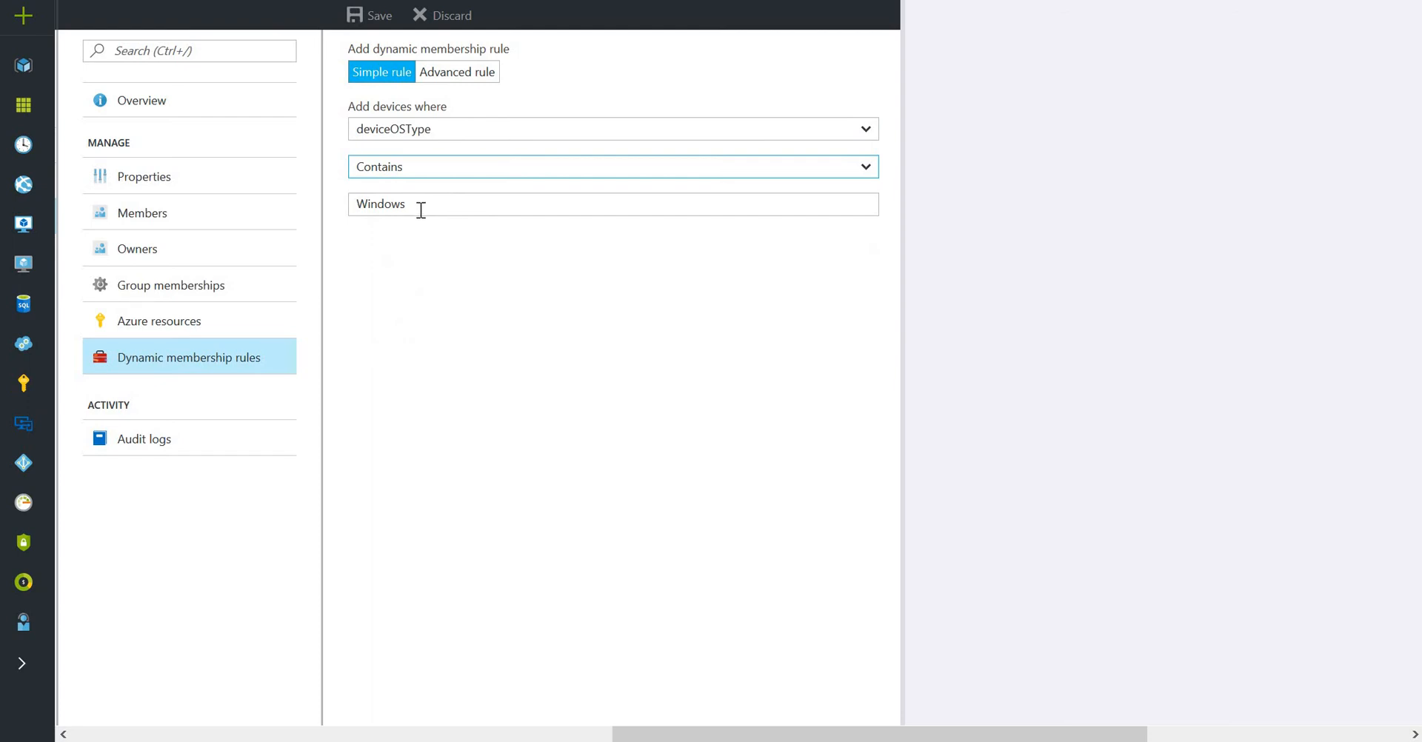
pyautogui.click(613, 203)
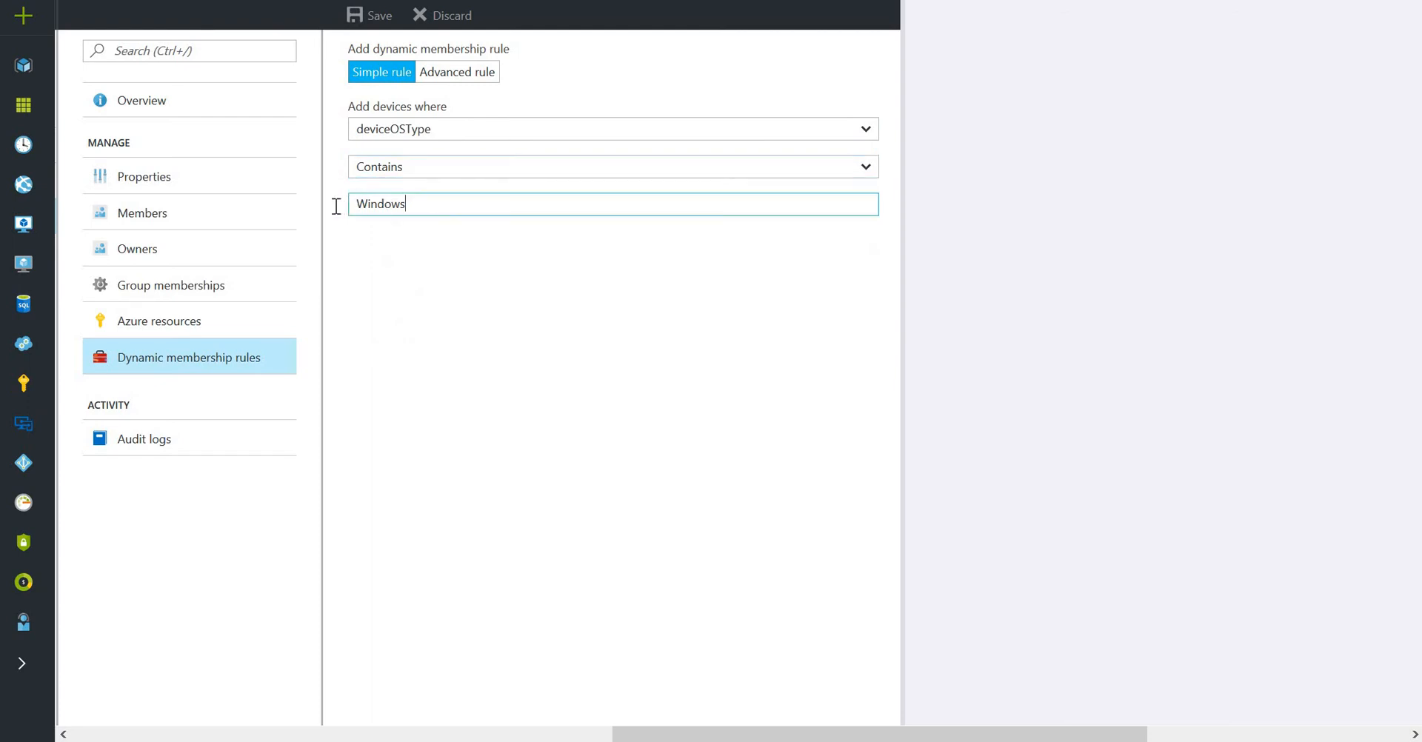
pyautogui.doubleClick(378, 203)
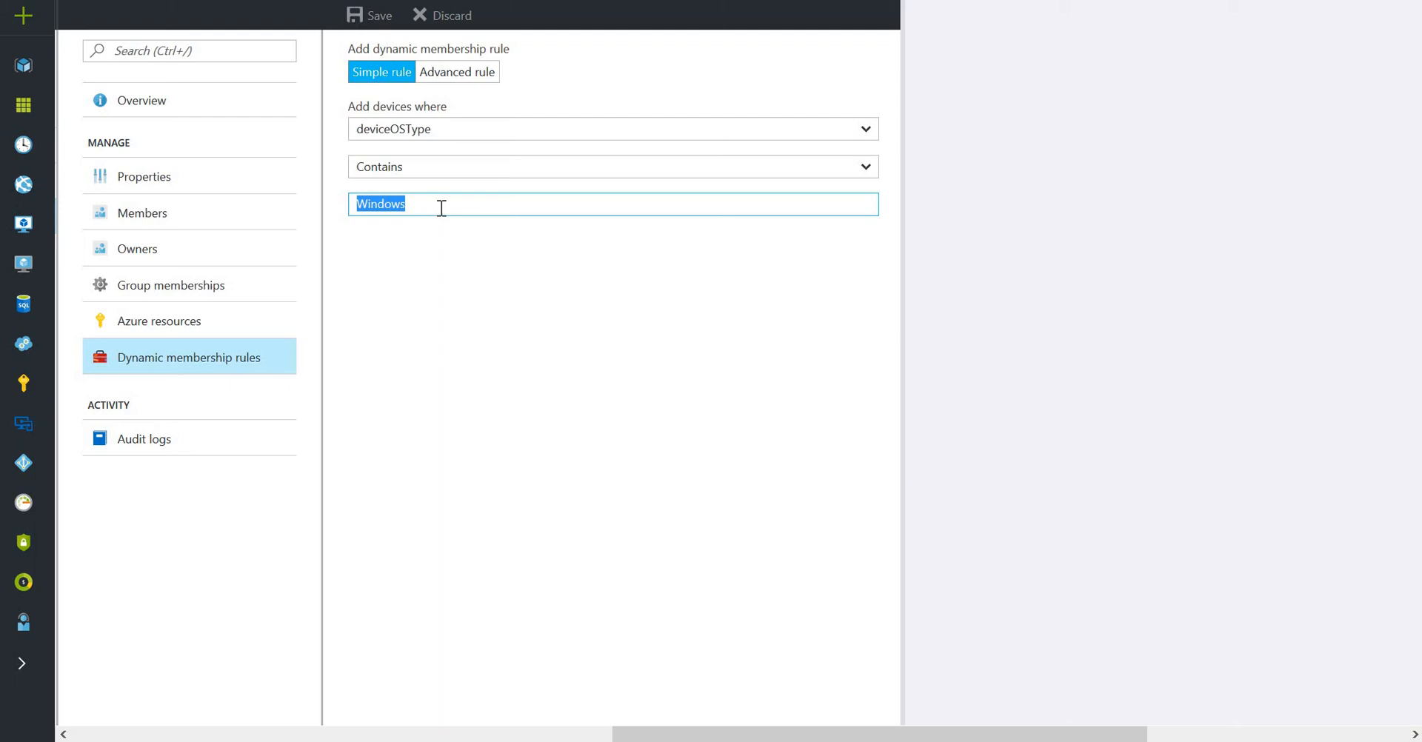
pyautogui.write('anana')
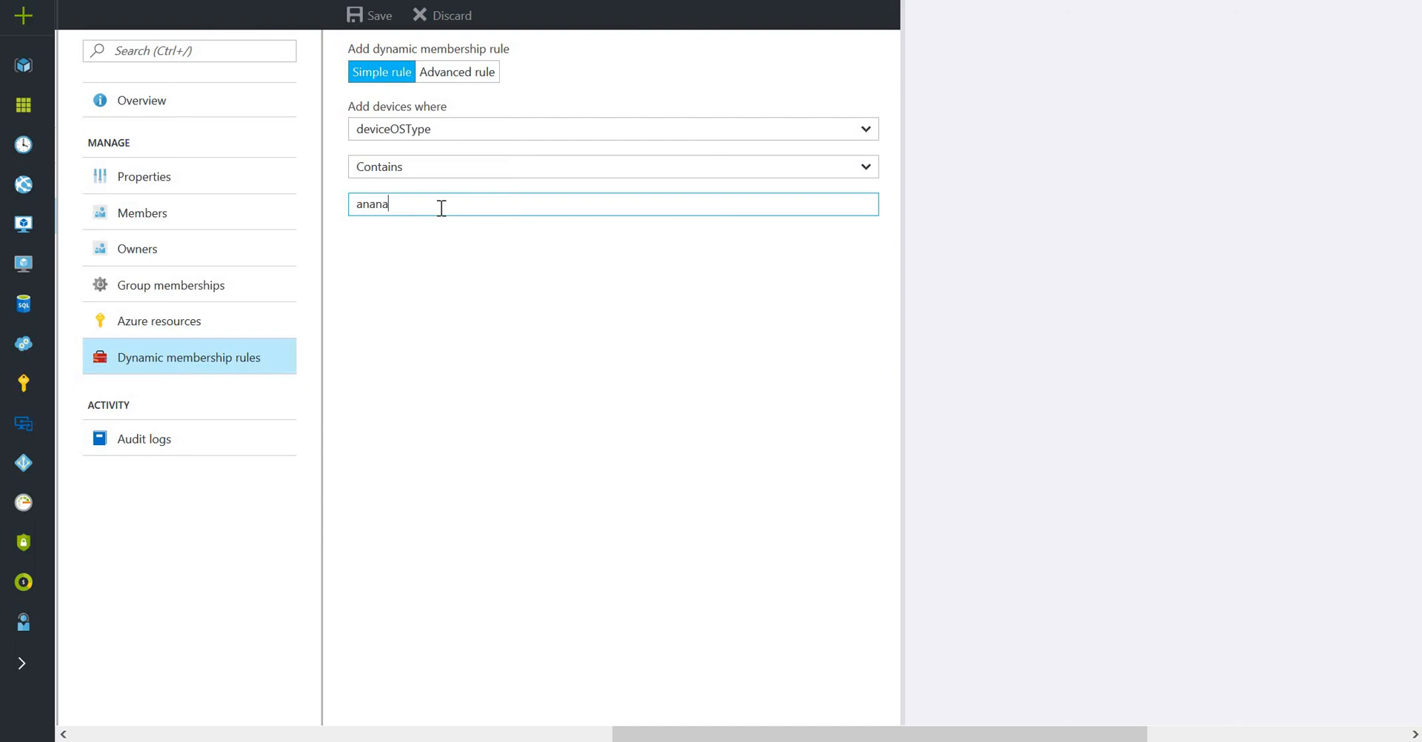
pyautogui.press('ctrl+a')
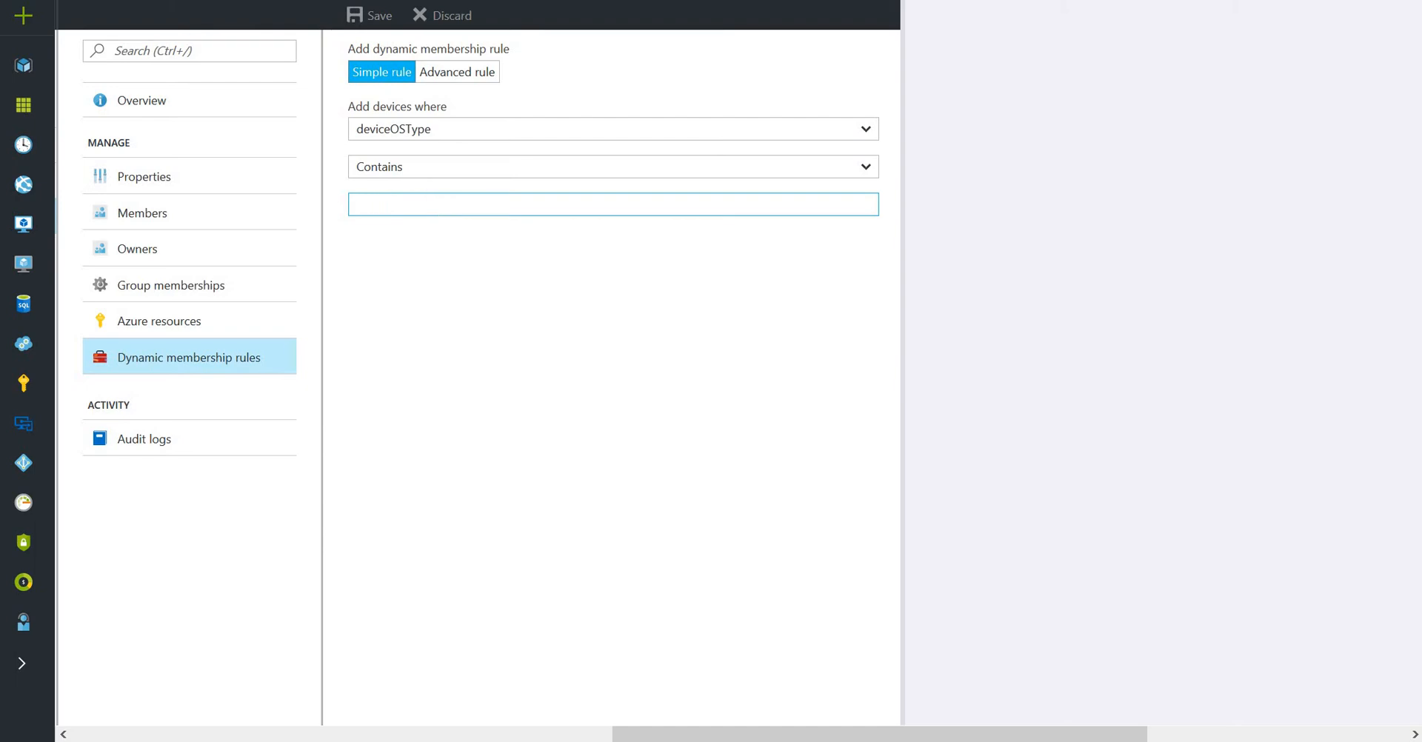
pyautogui.write('Windows')
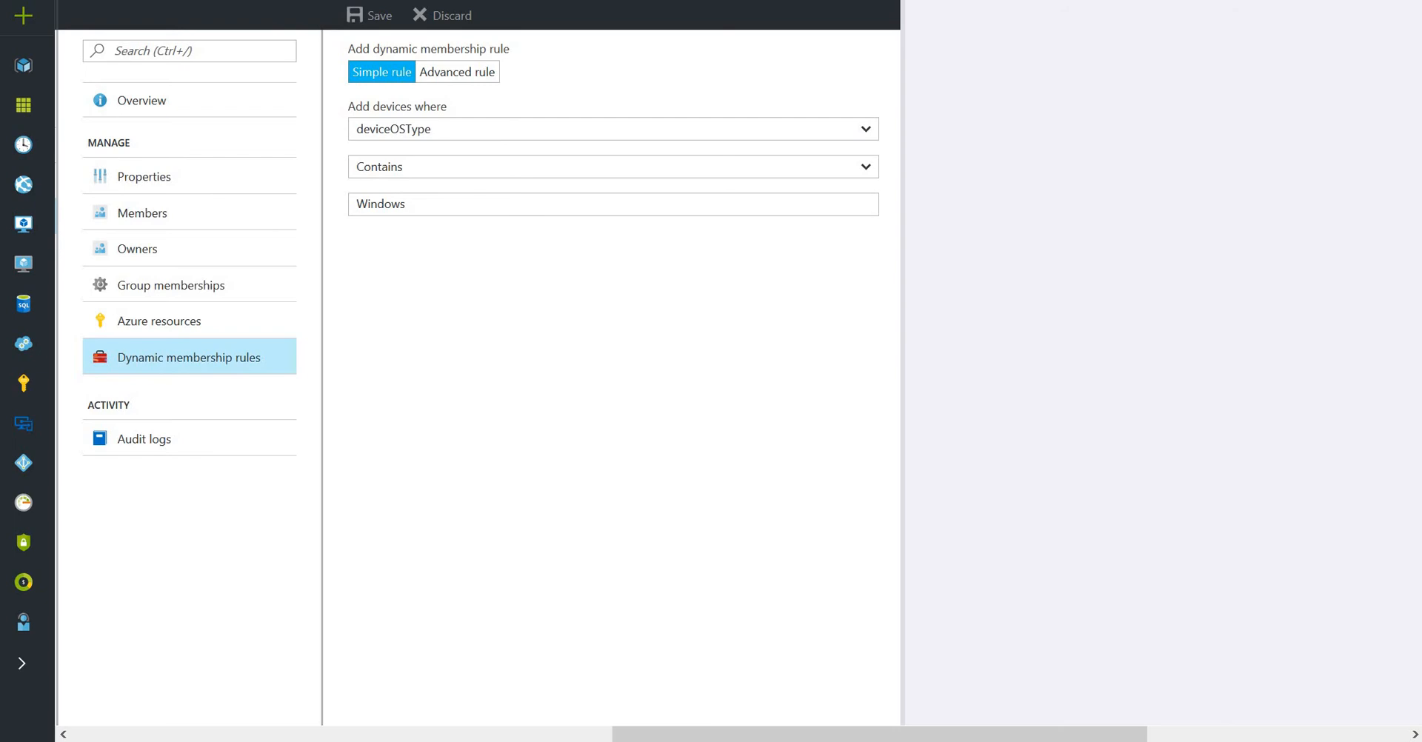
pyautogui.moveTo(469, 81)
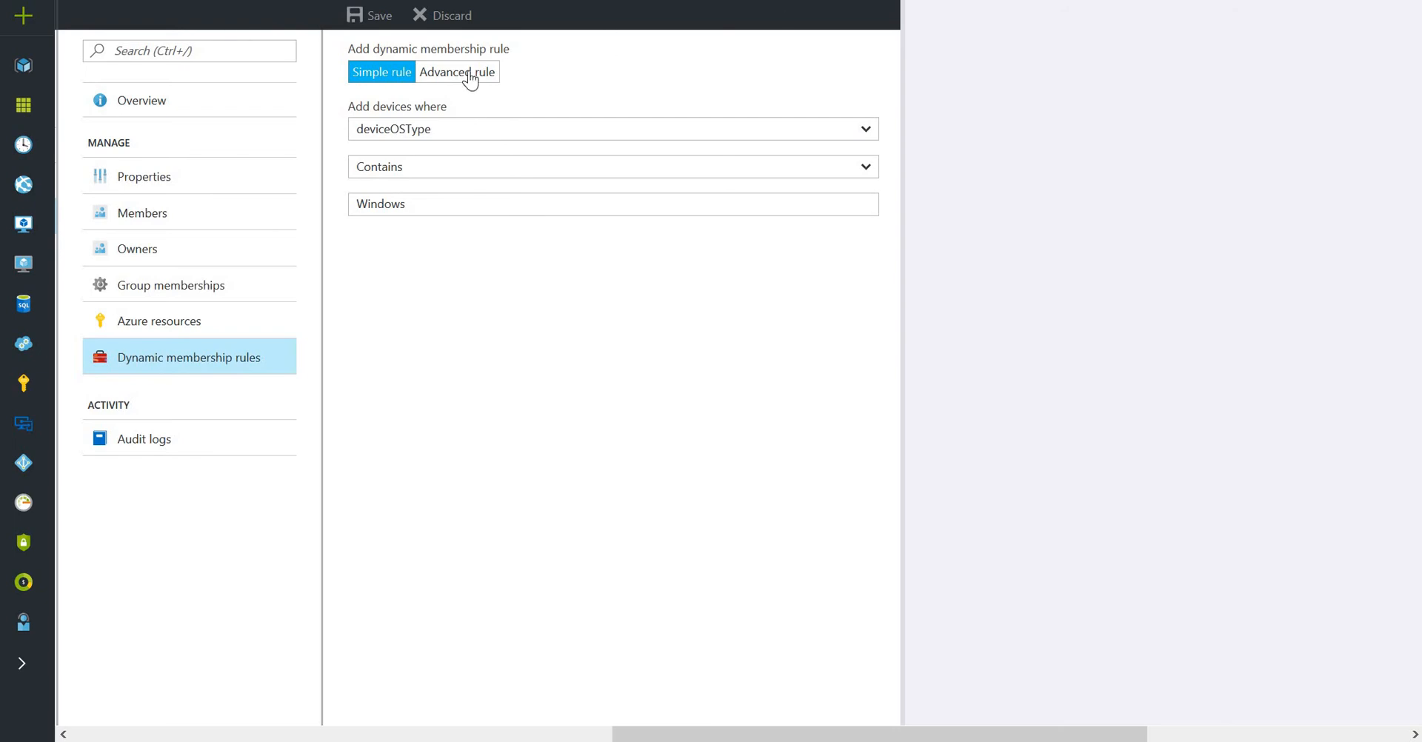
# Toggle between advanced and simple rule views, then return to All groups.
pyautogui.click(456, 72)
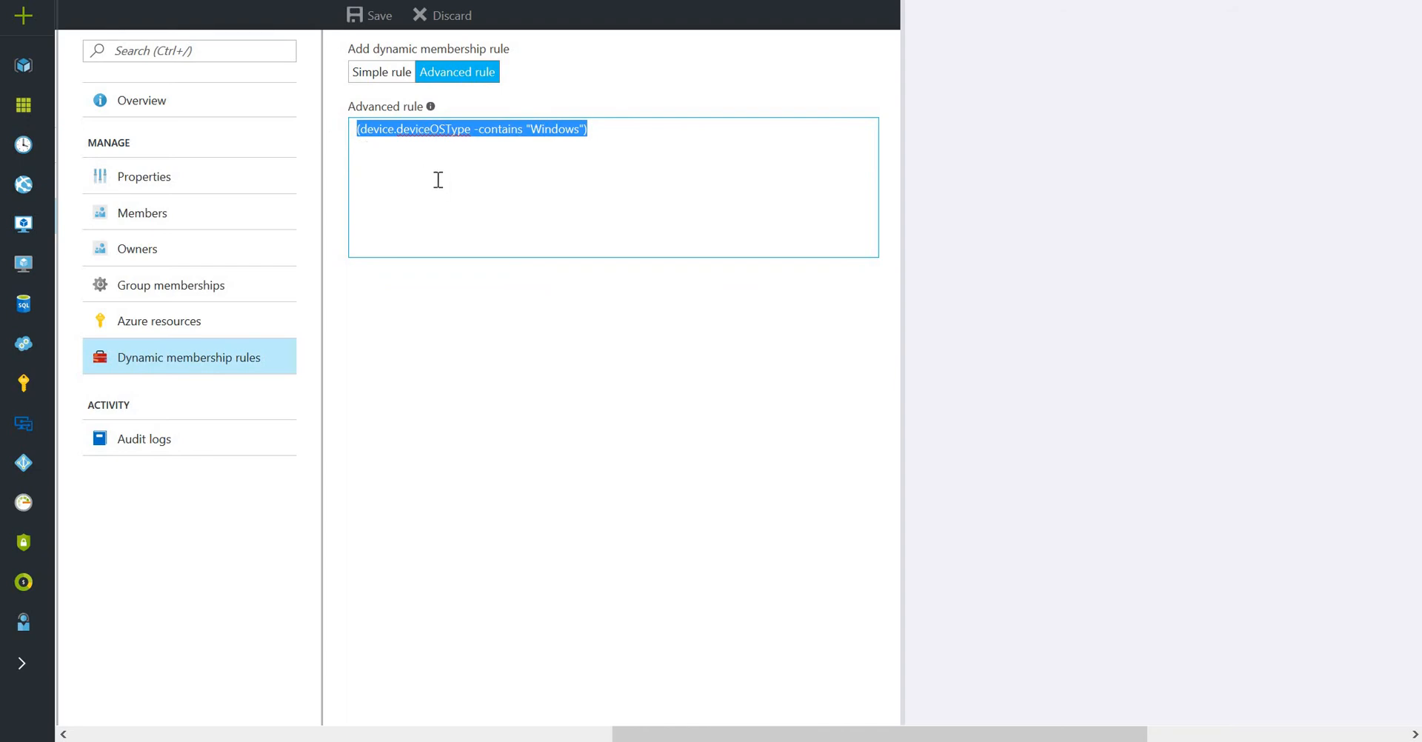
pyautogui.click(381, 72)
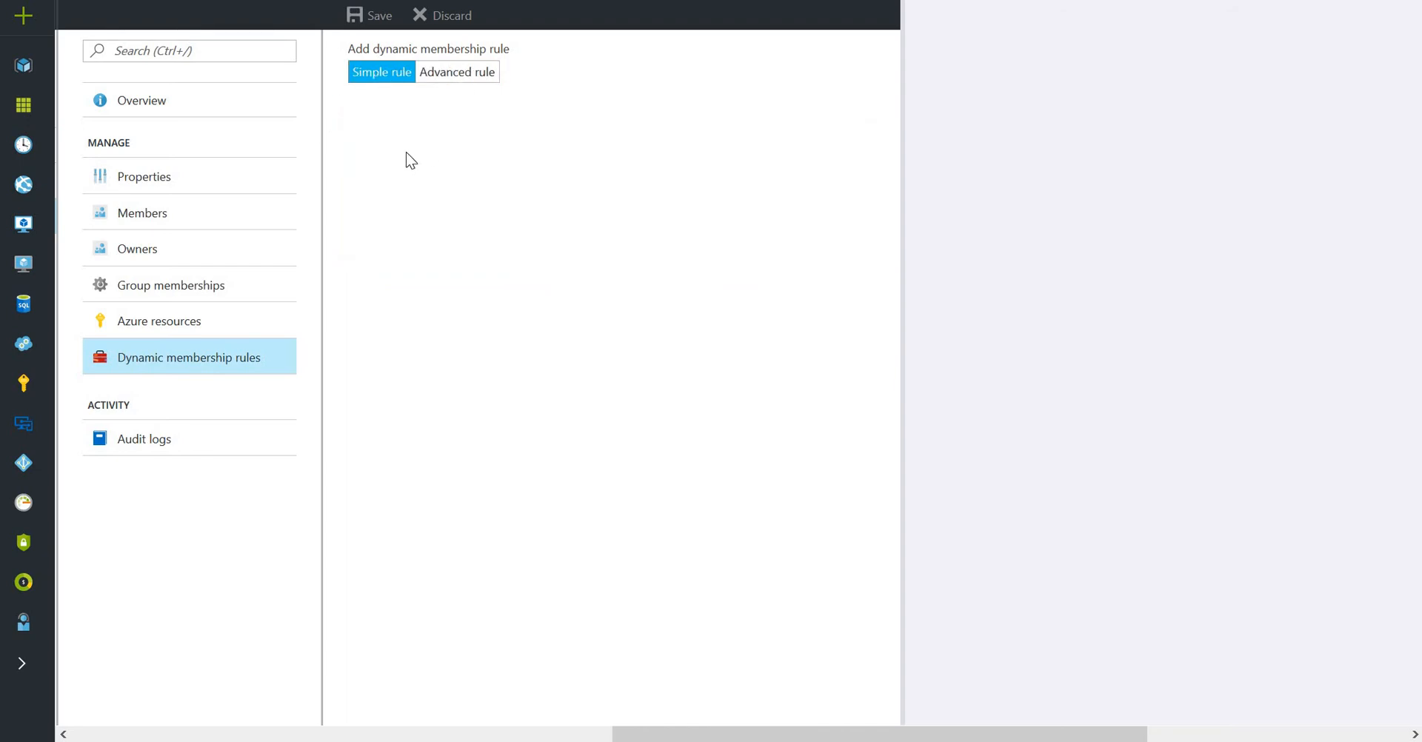
pyautogui.click(381, 72)
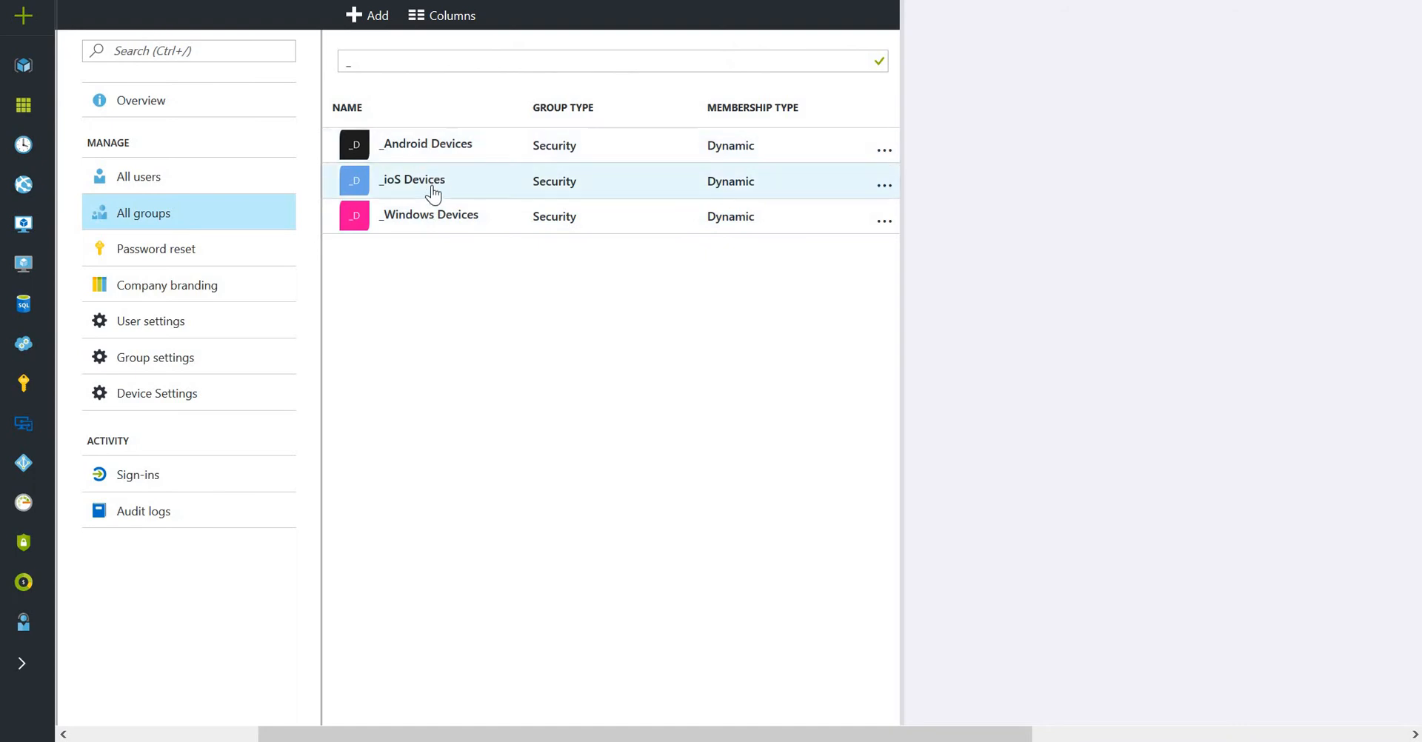
# Open _iOS Devices membership rules and switch to the advanced rule view.
pyautogui.click(412, 181)
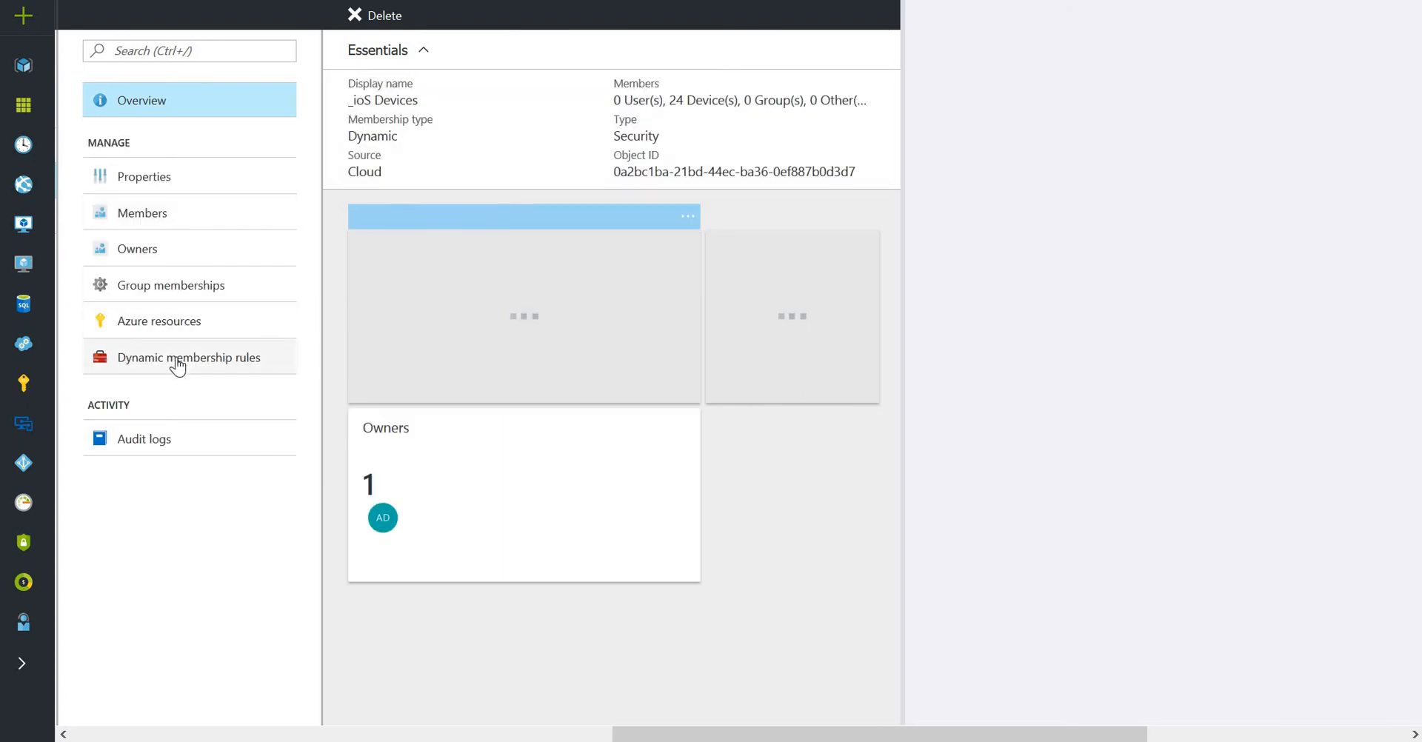
pyautogui.click(189, 356)
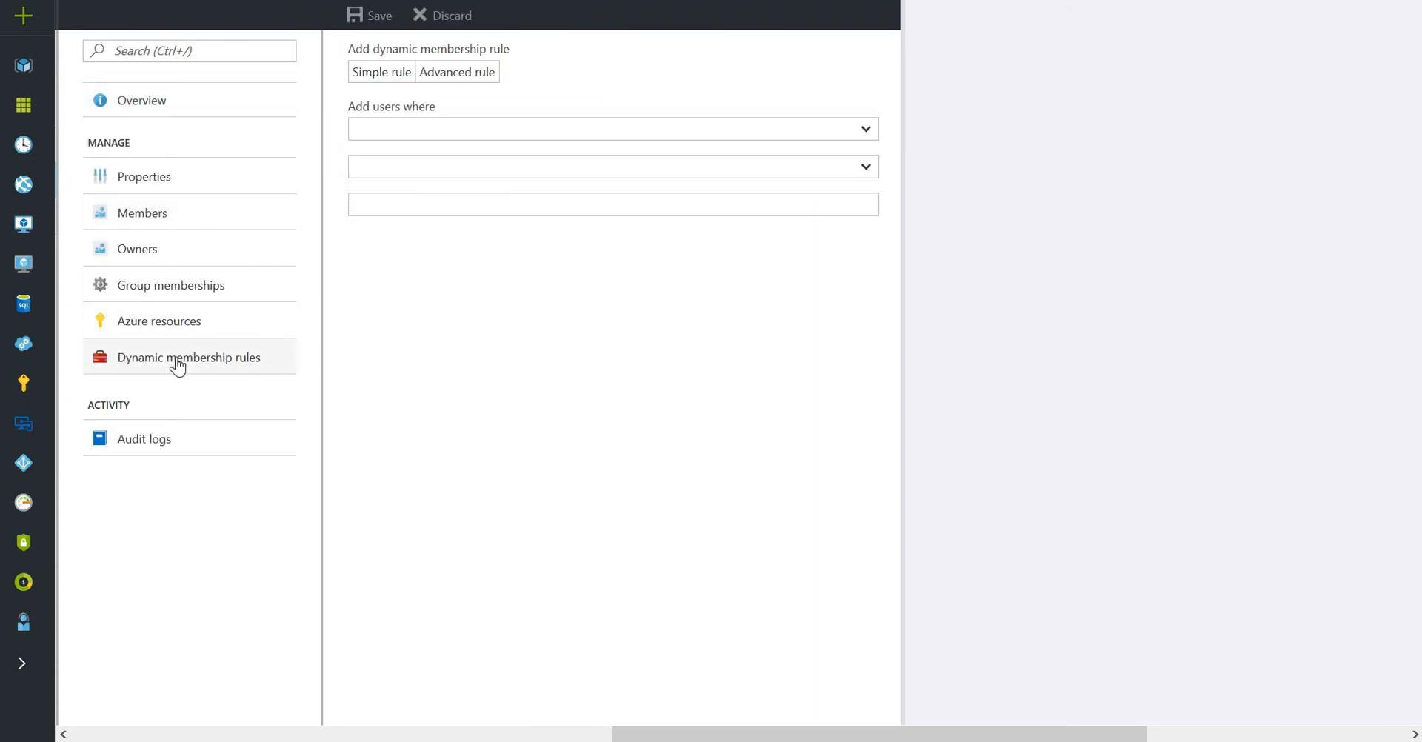
pyautogui.click(456, 72)
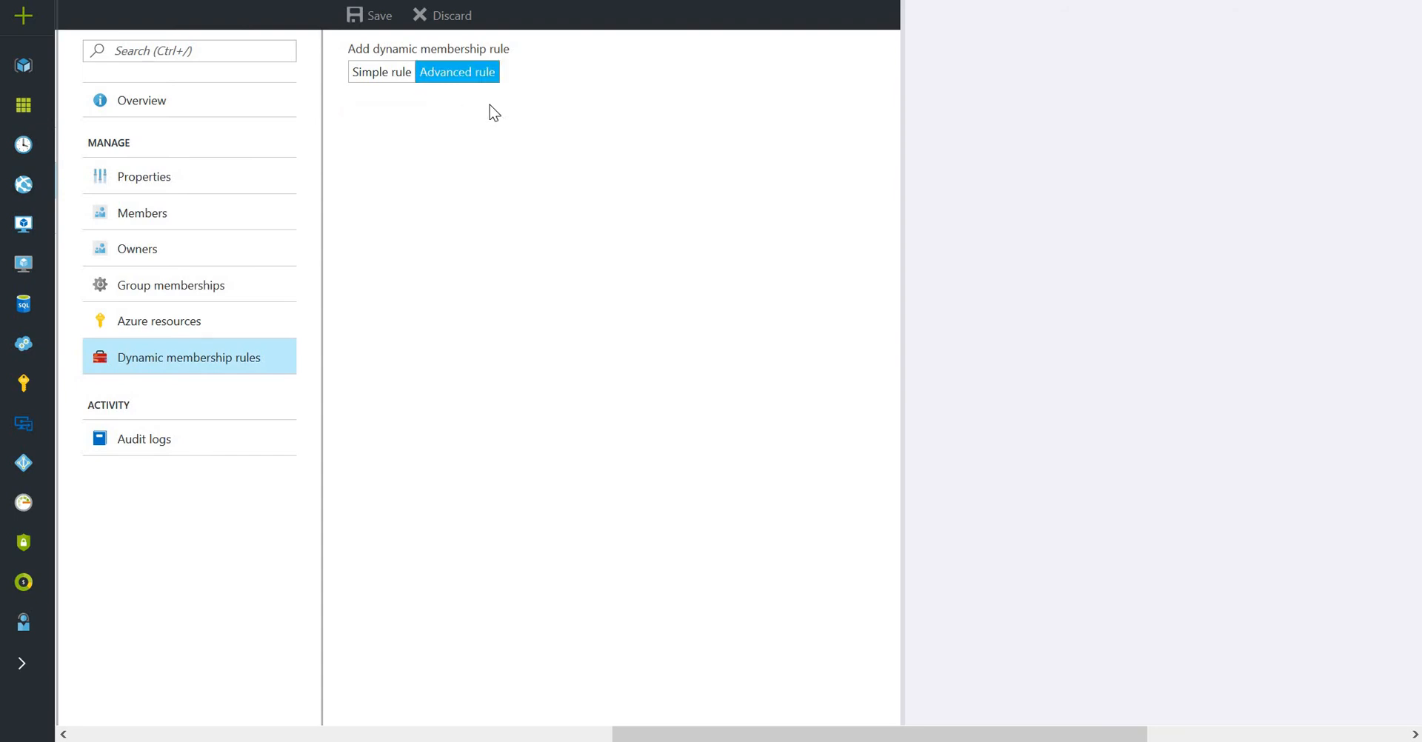
# Highlight 'iPad' and 'iPhone' in the advanced rule, then toggle simple and advanced views.
pyautogui.write('(device.deviceOSType -contains "iPhone") -or (device.deviceOSType -contains "iPad")')
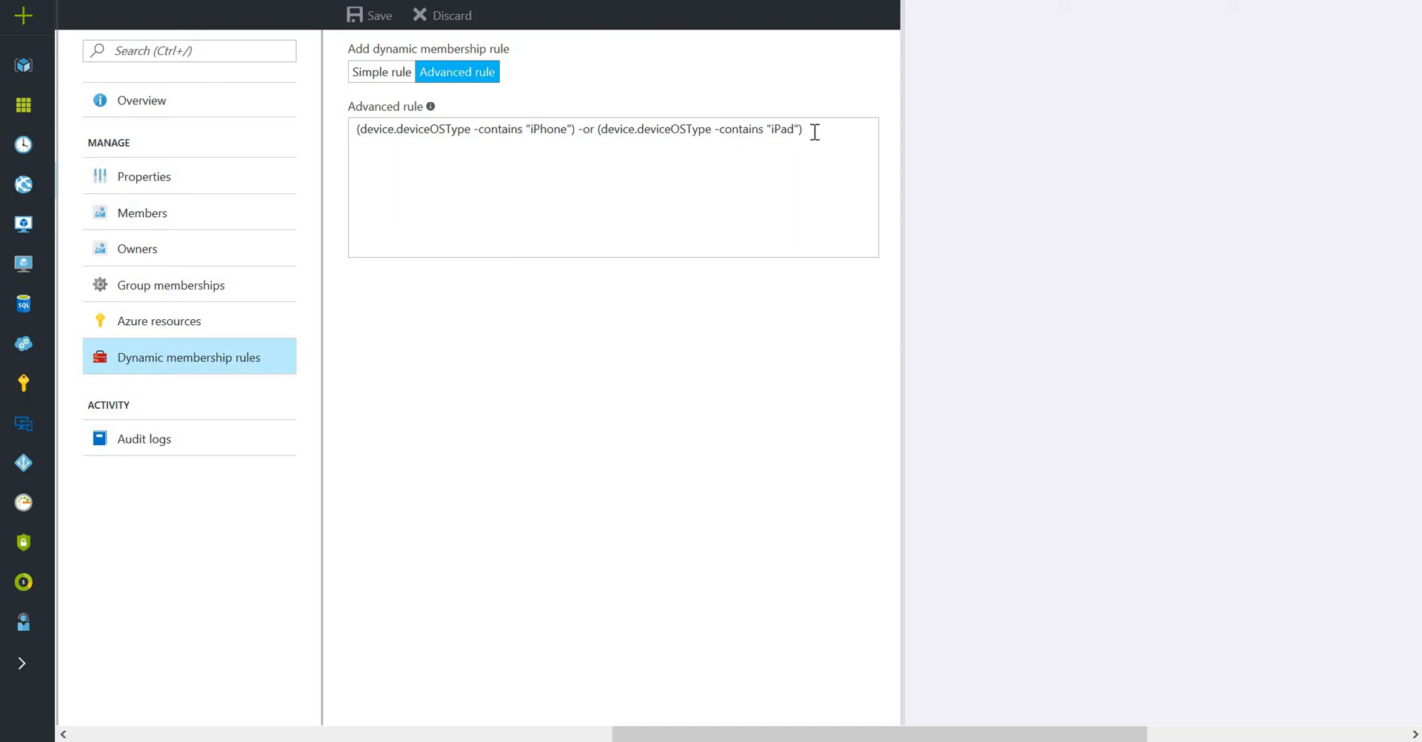
pyautogui.click(780, 129)
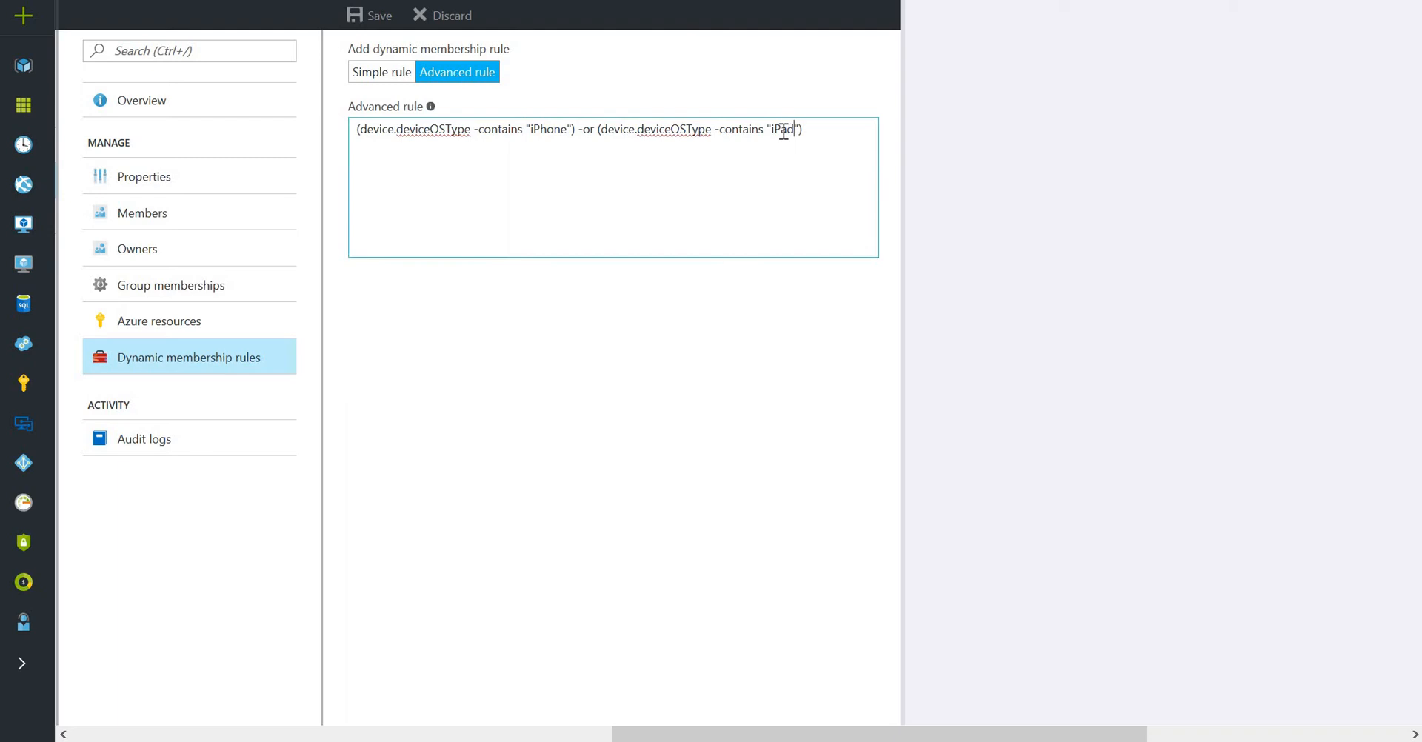
pyautogui.doubleClick(782, 129)
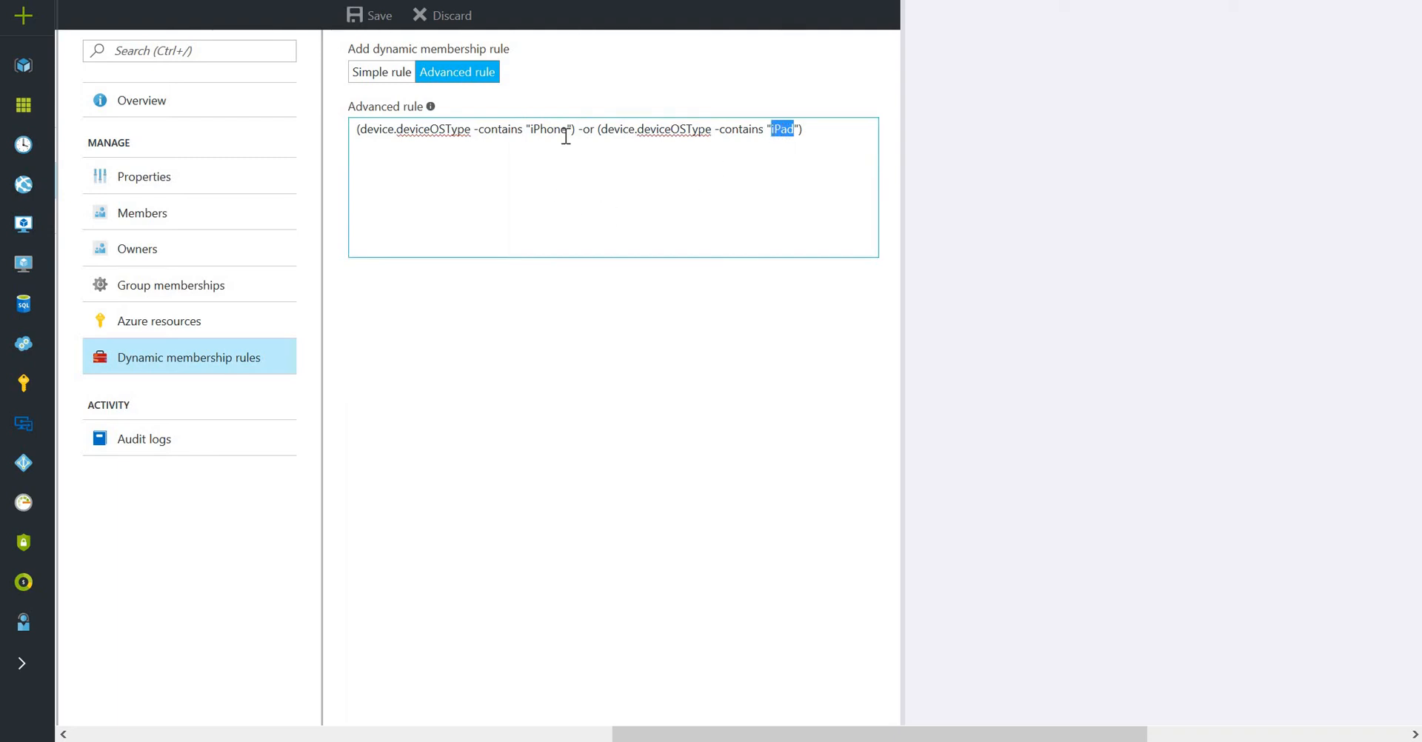
pyautogui.doubleClick(548, 129)
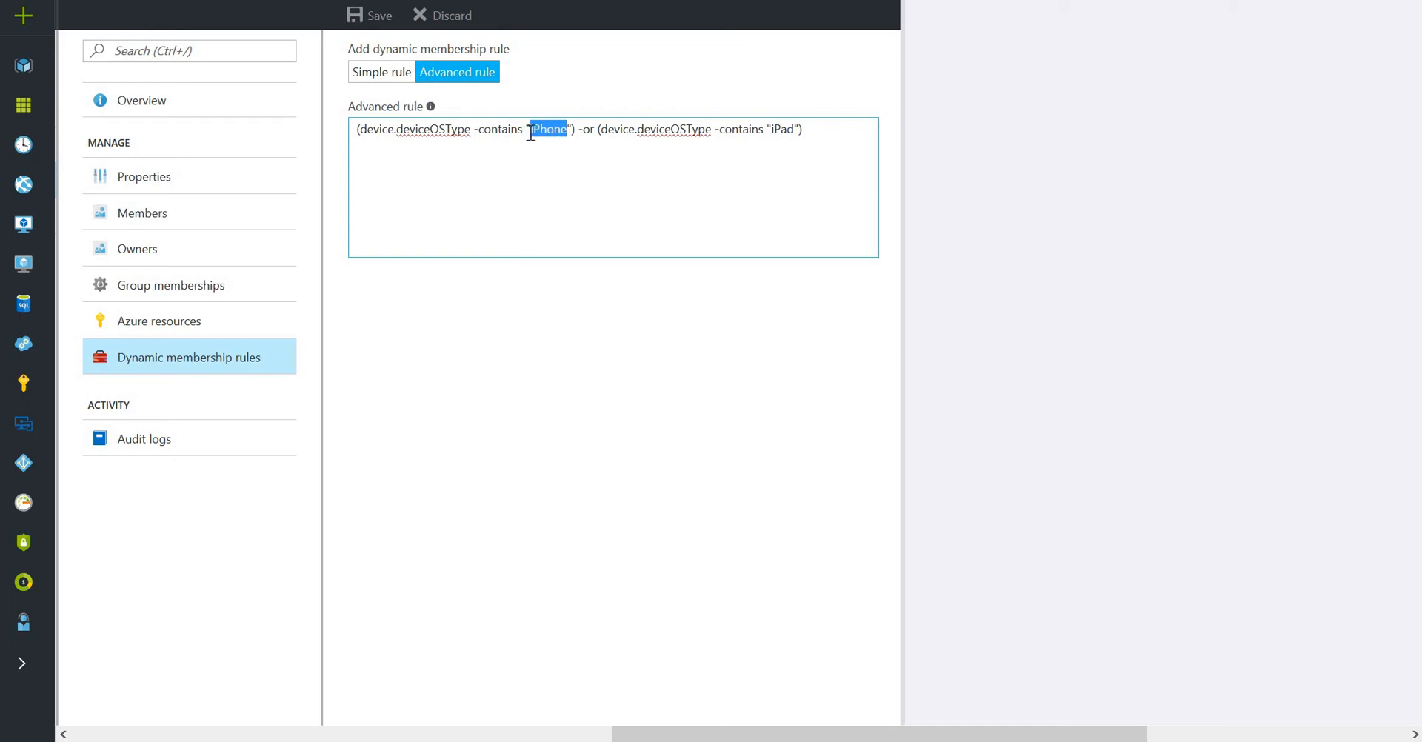
pyautogui.moveTo(381, 77)
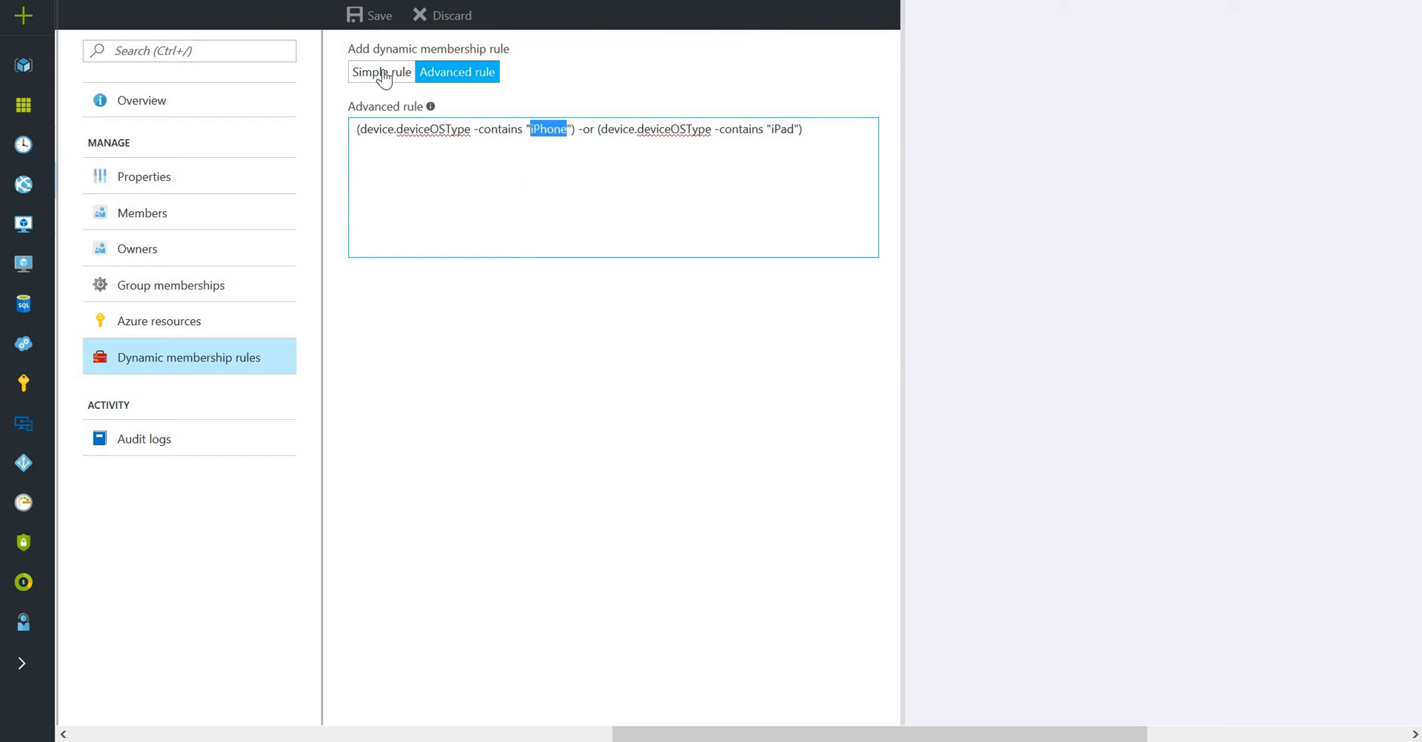
pyautogui.click(381, 72)
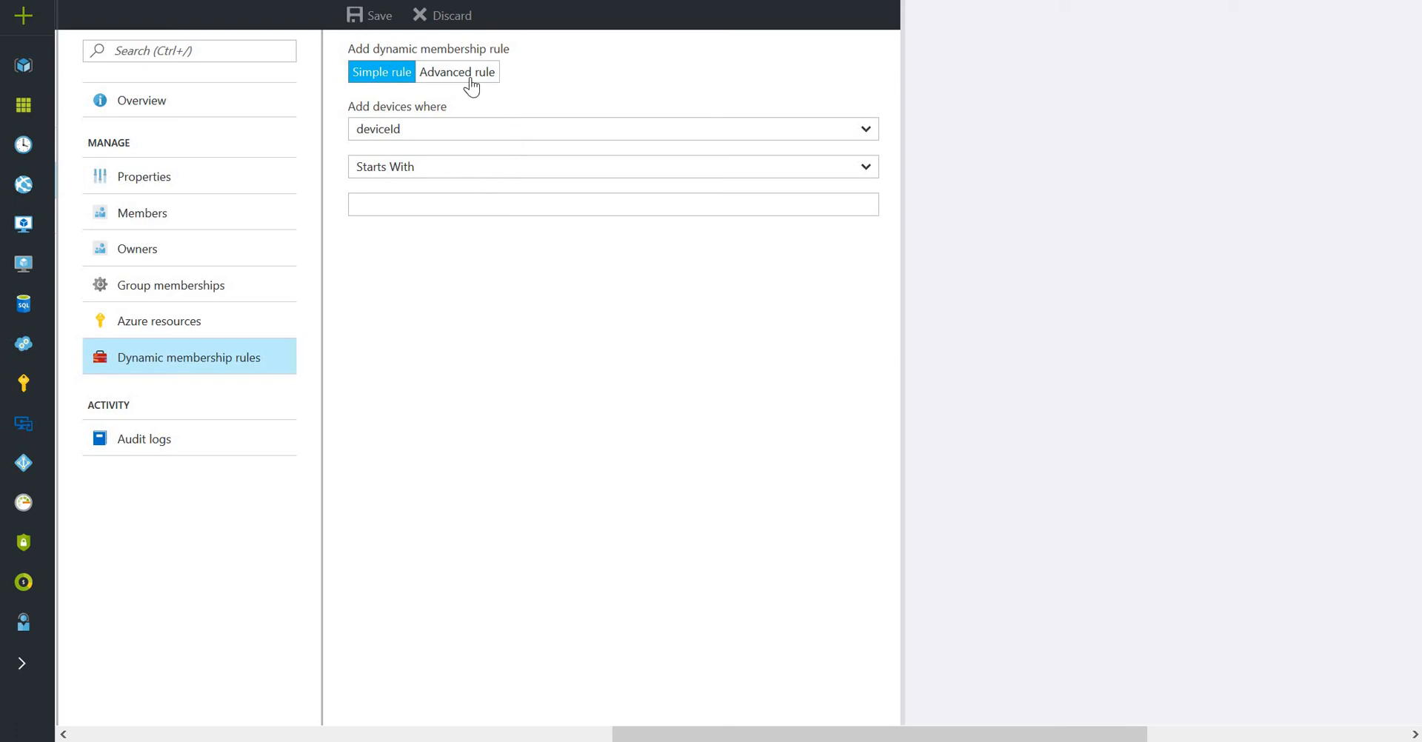
pyautogui.moveTo(468, 77)
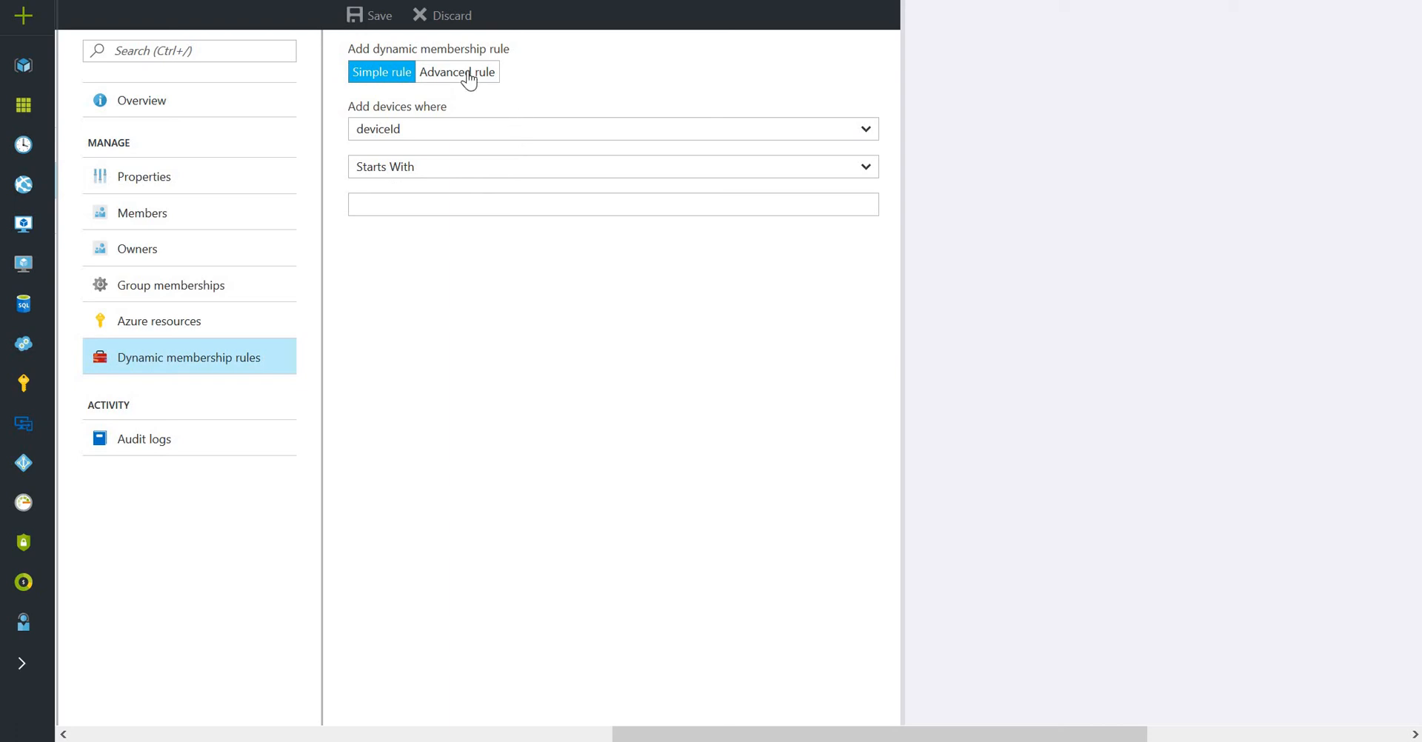
pyautogui.click(457, 71)
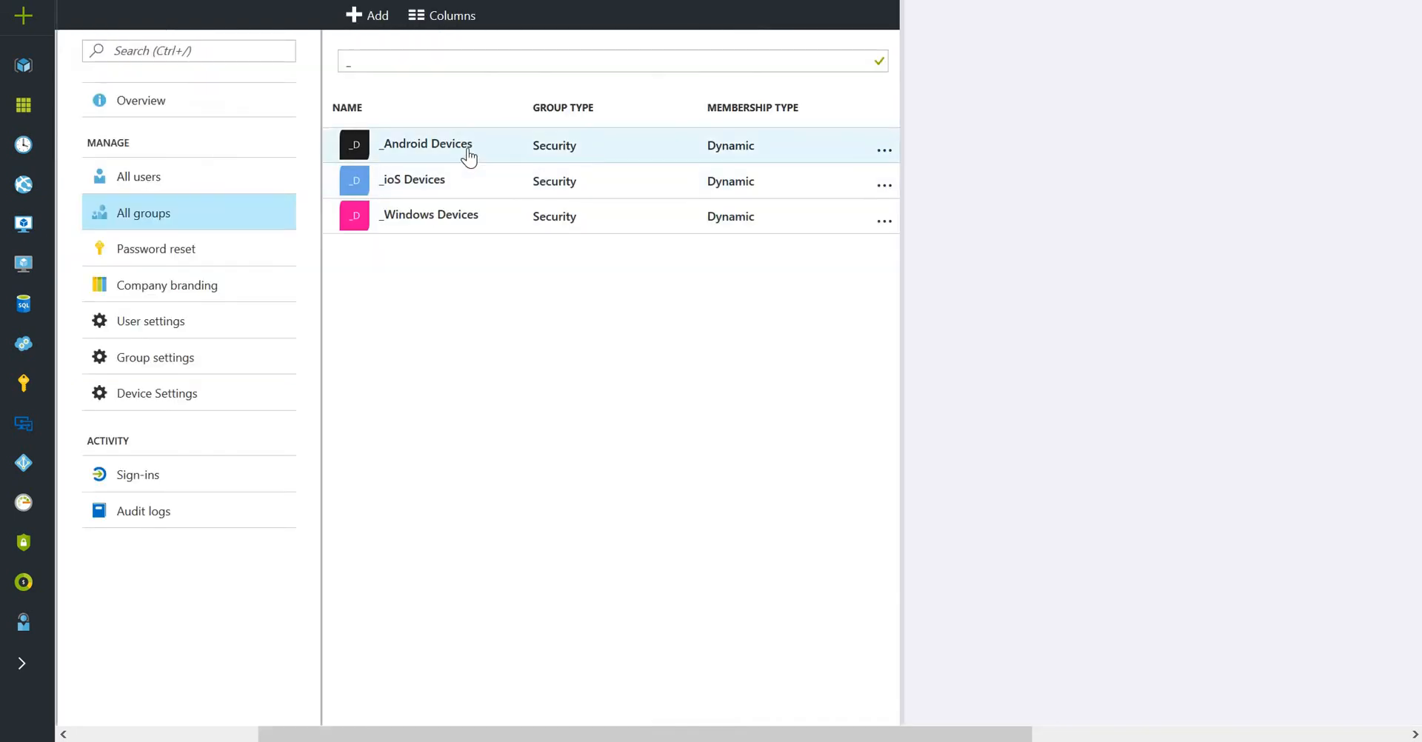
# Open the _Android Devices group and its Dynamic membership rules page.
pyautogui.click(424, 145)
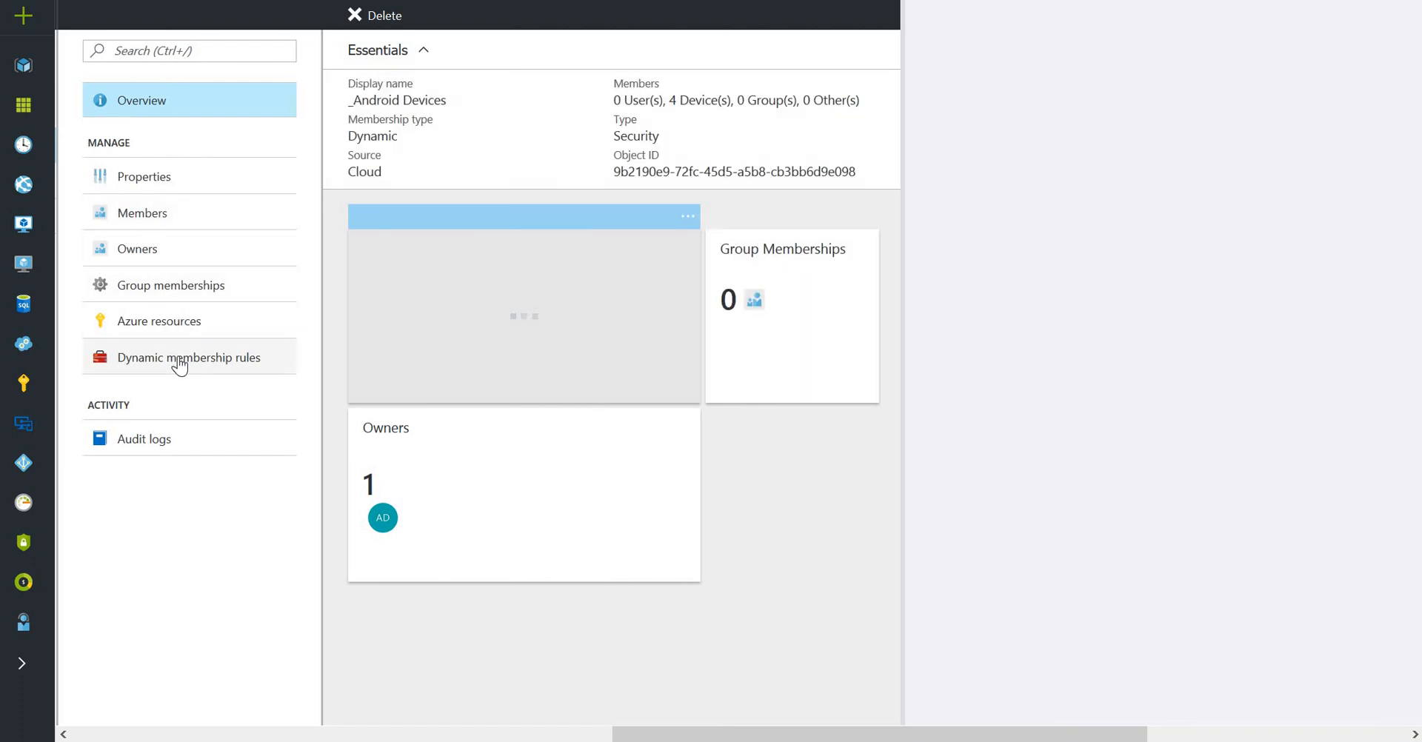
pyautogui.click(189, 356)
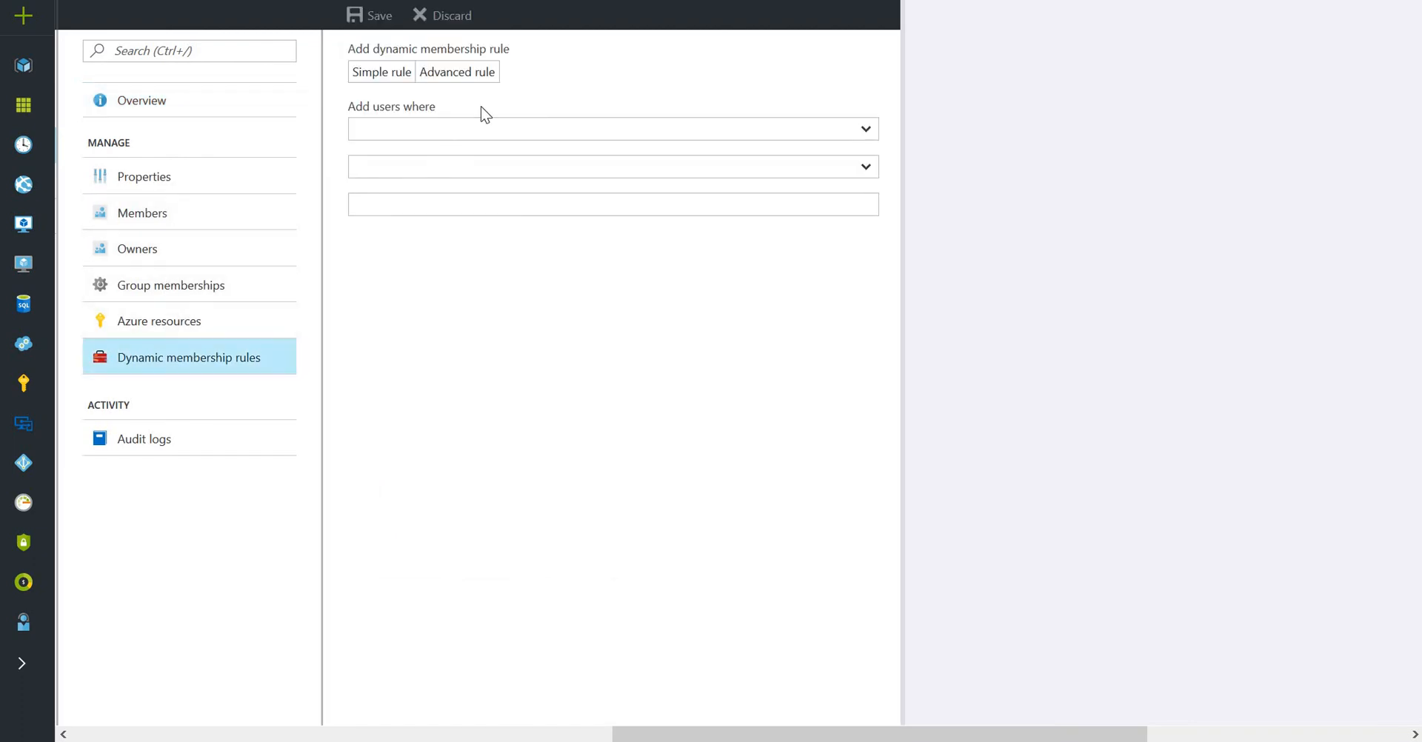
# Show the simple rule and inspect its value: deviceOSType Contains Android.
pyautogui.click(380, 72)
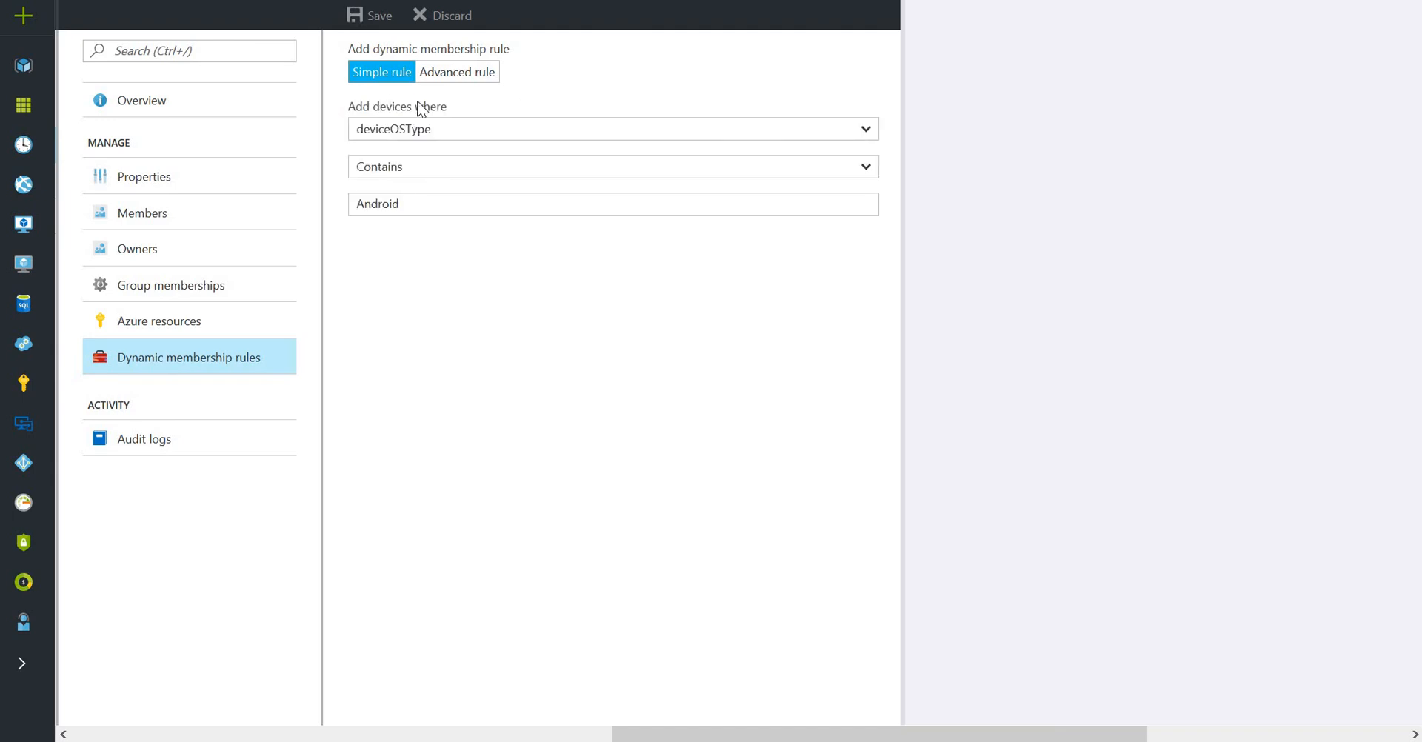
pyautogui.moveTo(432, 145)
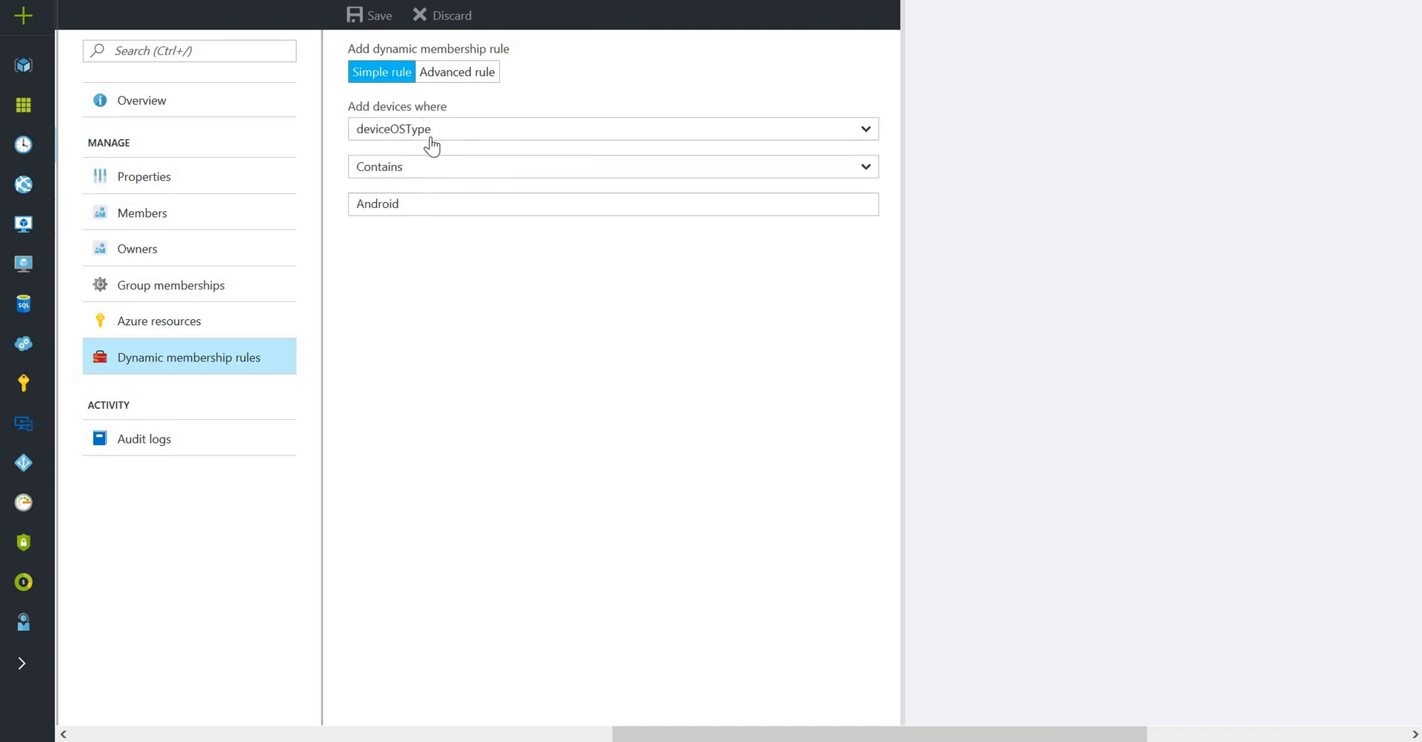
pyautogui.moveTo(448, 137)
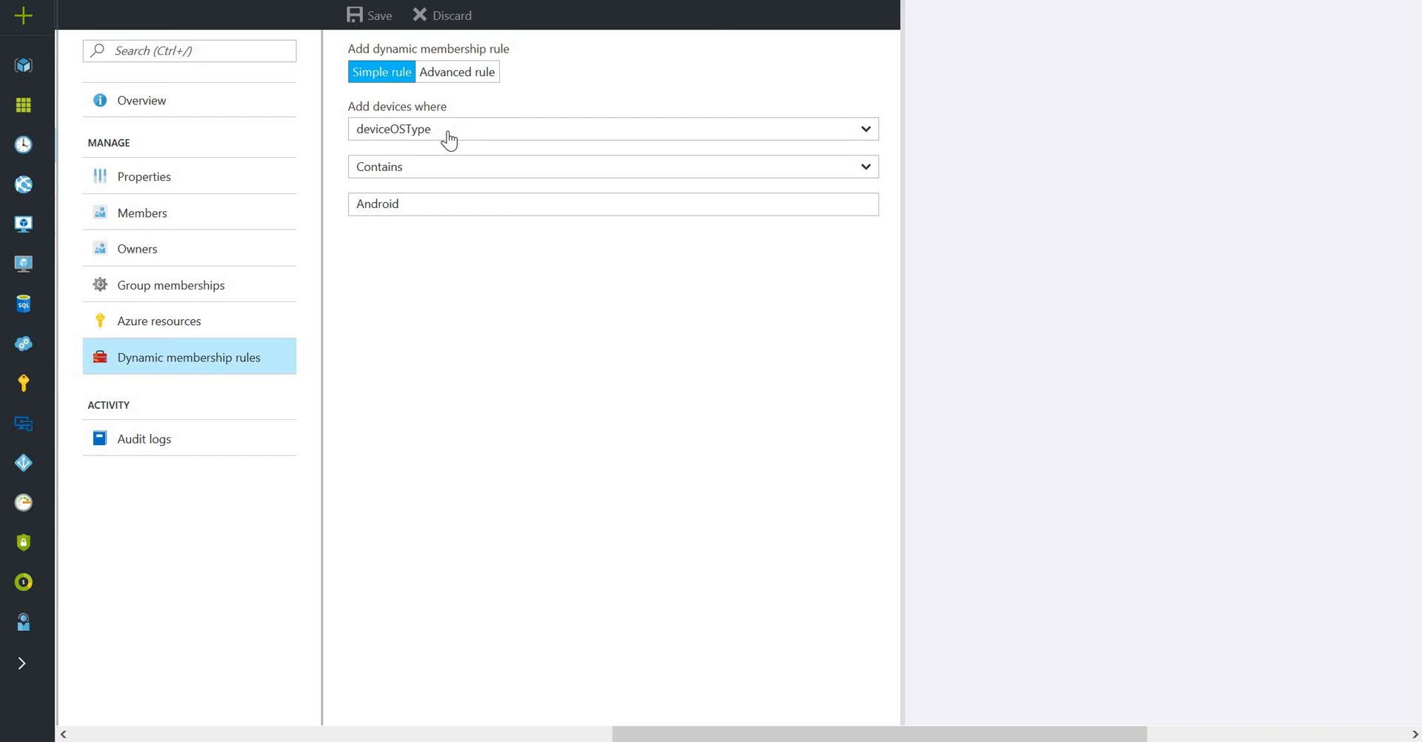
pyautogui.moveTo(445, 172)
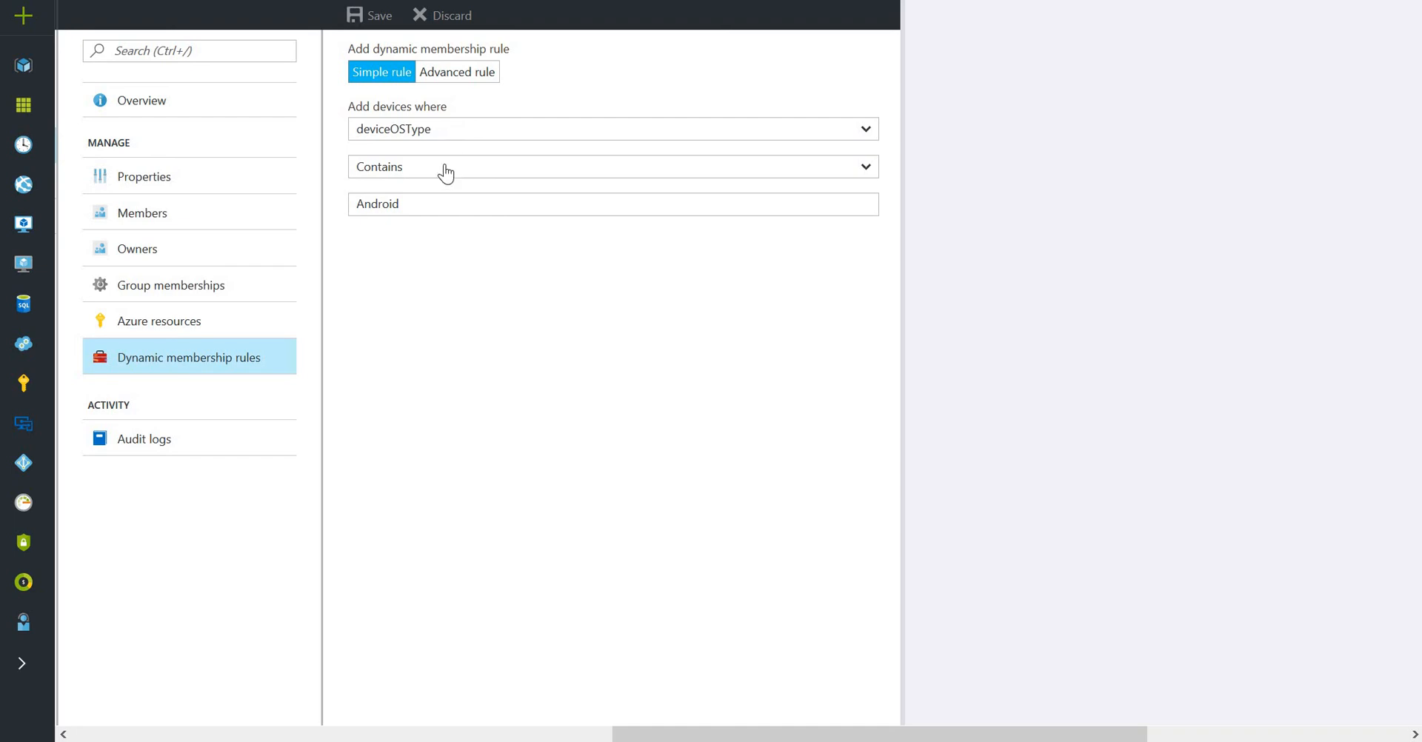
pyautogui.moveTo(446, 174)
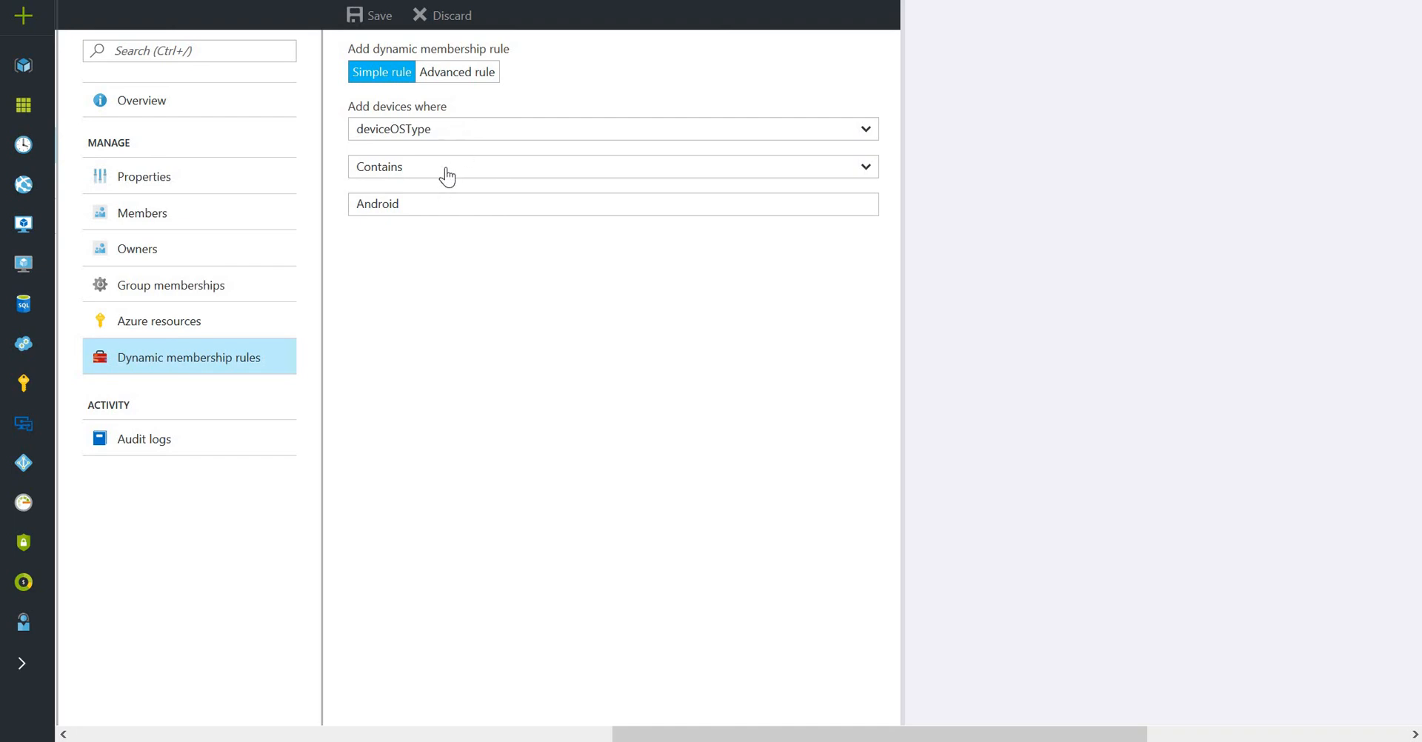
pyautogui.moveTo(448, 129)
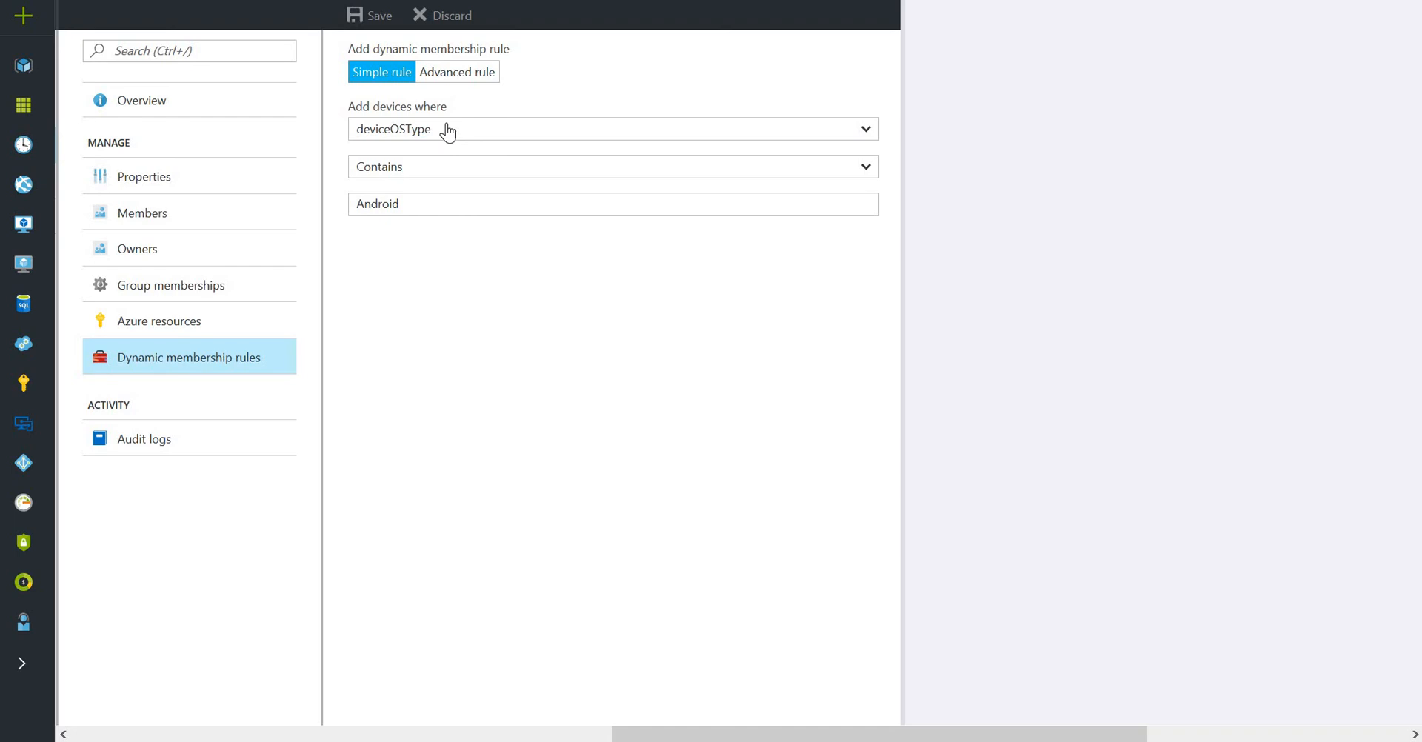
pyautogui.moveTo(421, 208)
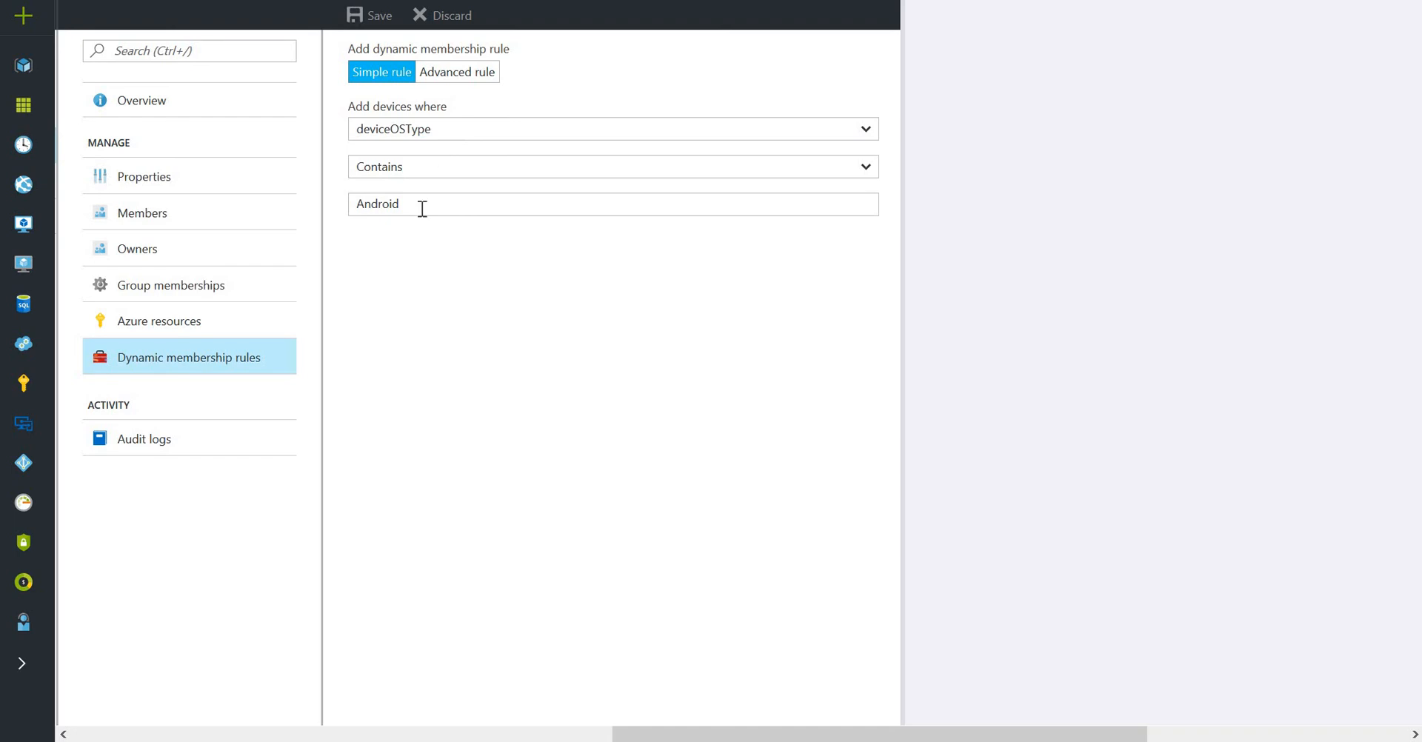
pyautogui.click(613, 203)
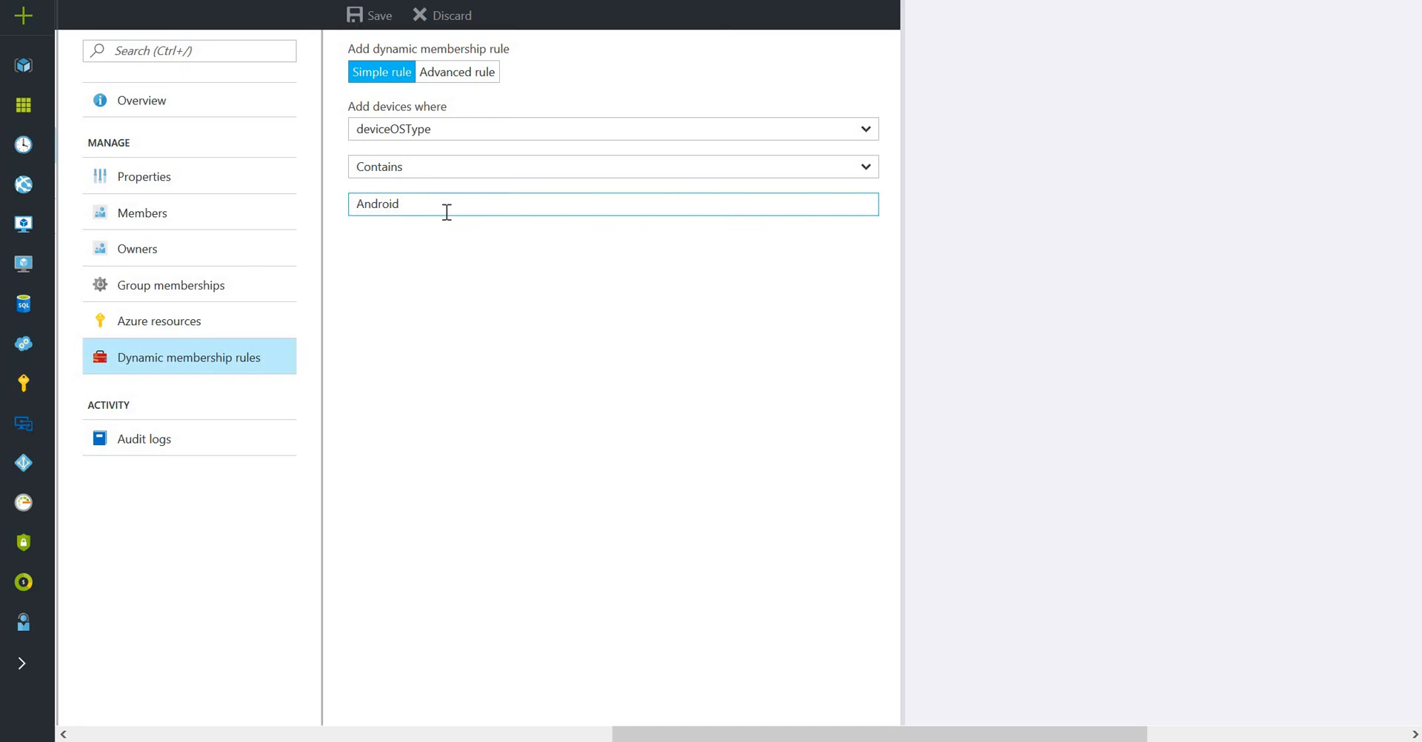
pyautogui.moveTo(461, 73)
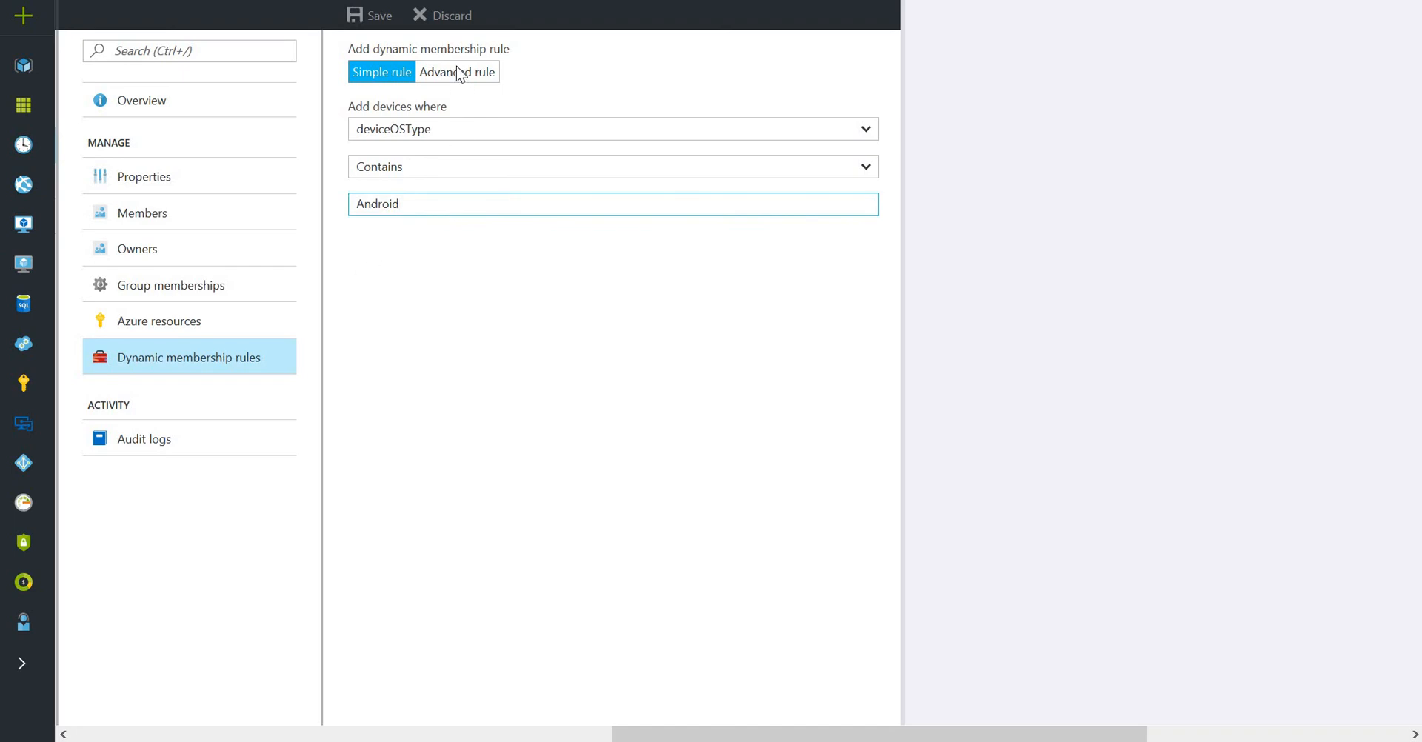
# Switch to the advanced rule: (device.deviceOSType -contains "Android").
pyautogui.click(457, 72)
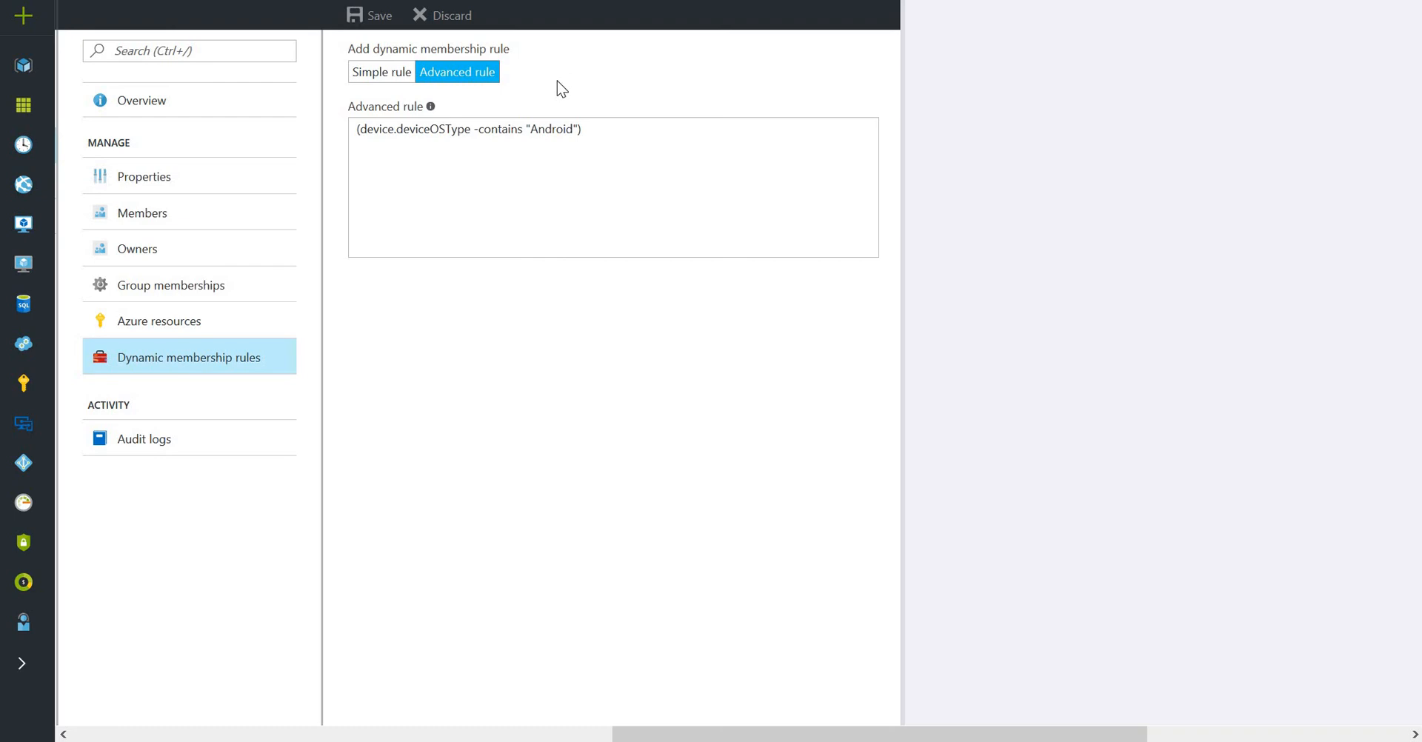
pyautogui.moveTo(569, 47)
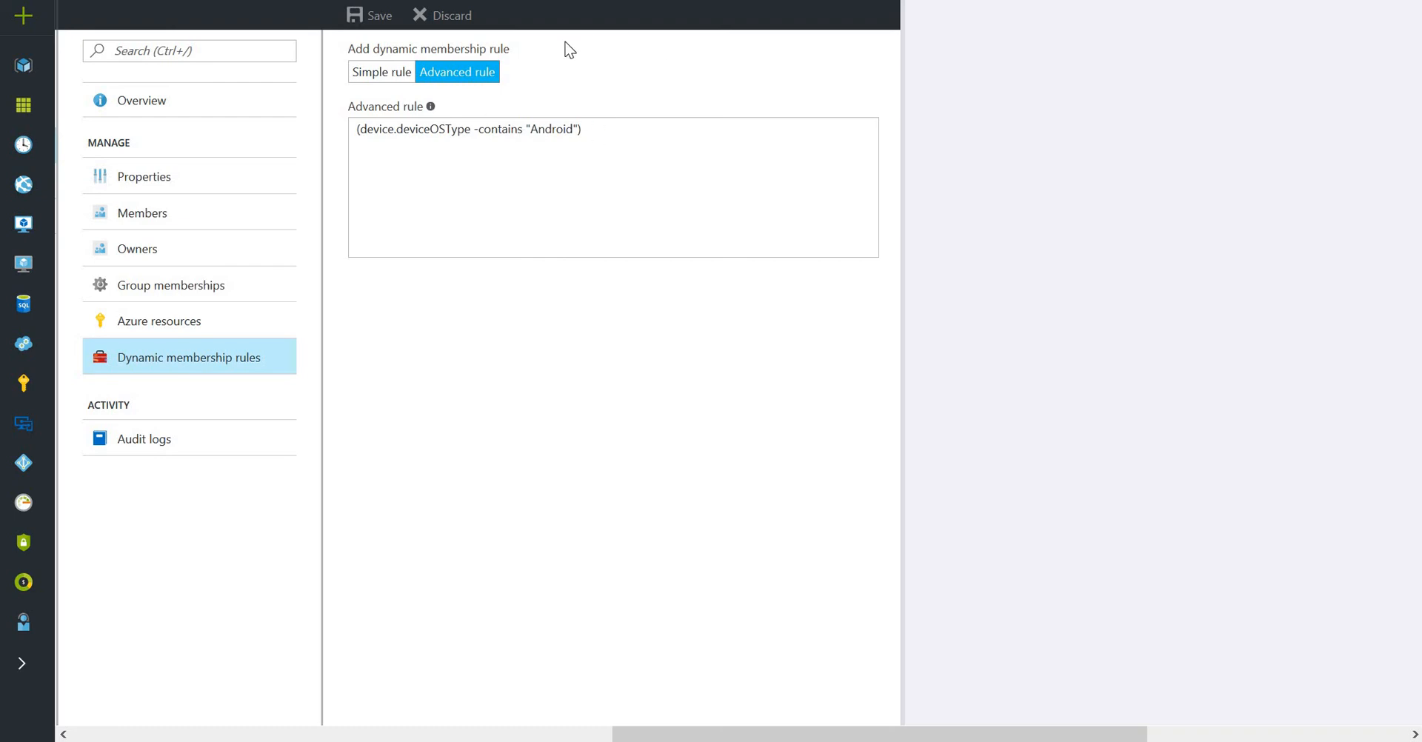
pyautogui.moveTo(594, 64)
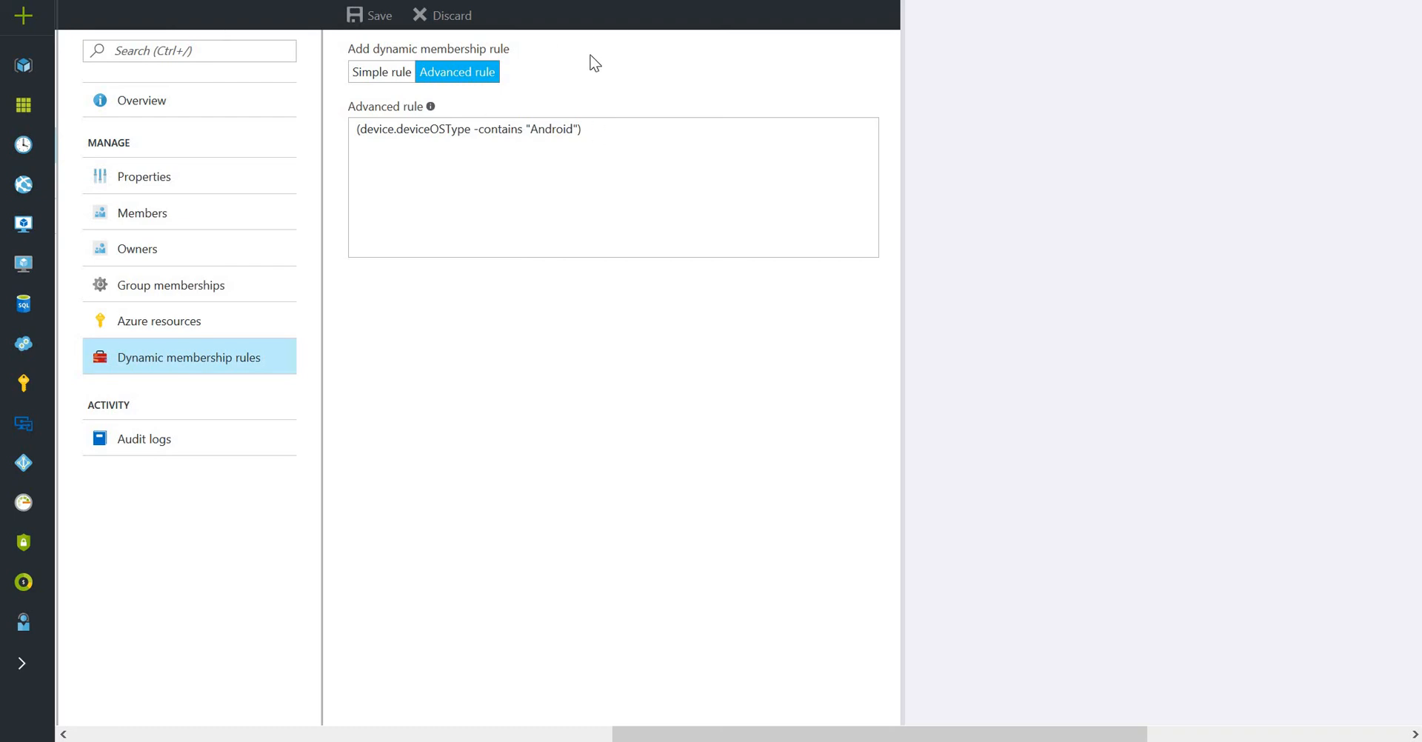